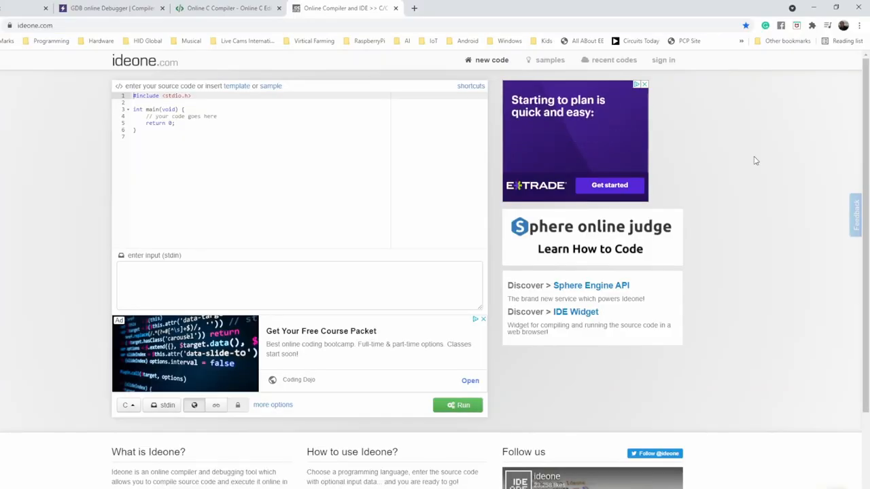
mouse_move(645, 165)
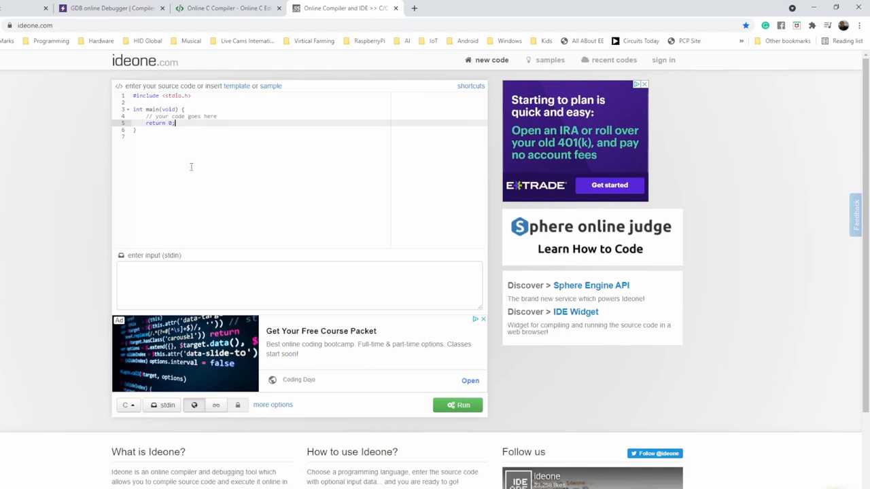
mouse_move(462, 405)
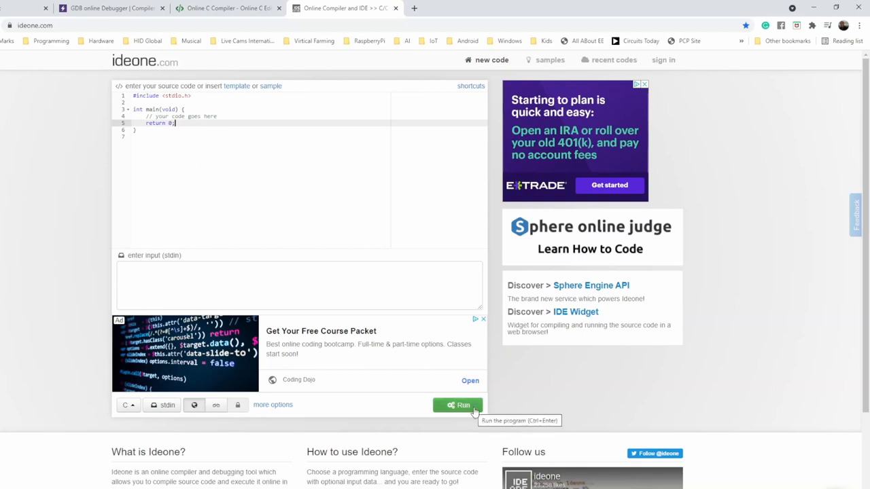
Paste the C averaging program over ideone's starter template and review it.
left_click(483, 318)
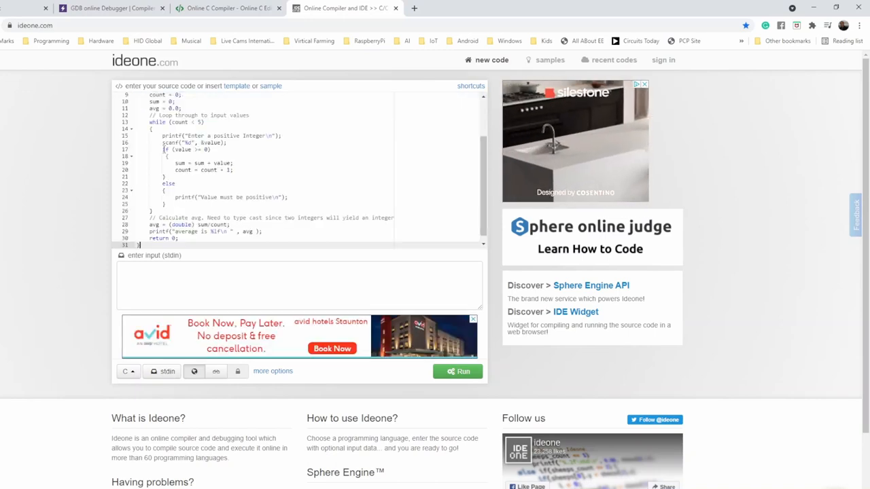
scroll("up", 3)
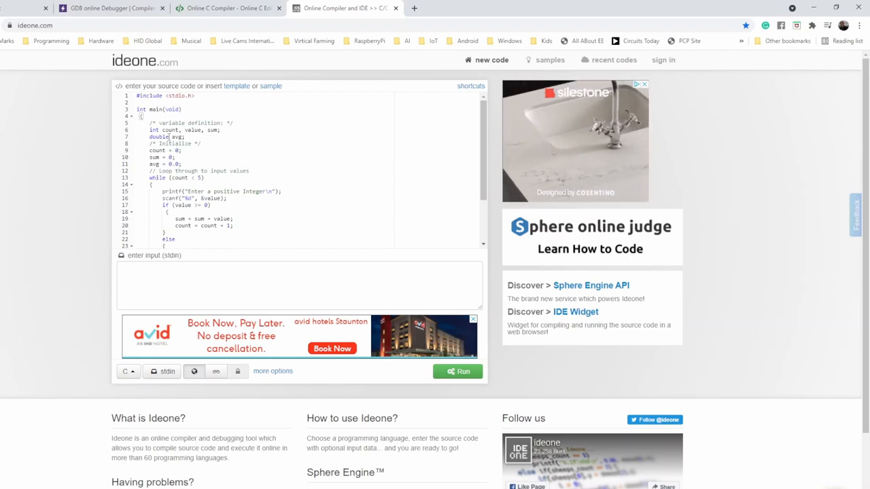
scroll("down", 3)
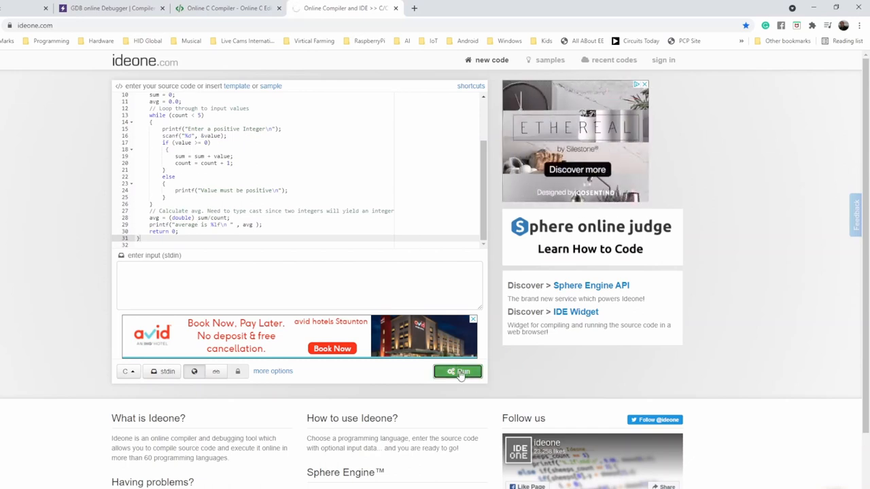
Run the averaging program in ideone with empty stdin and view its five prompts and average.
left_click(457, 371)
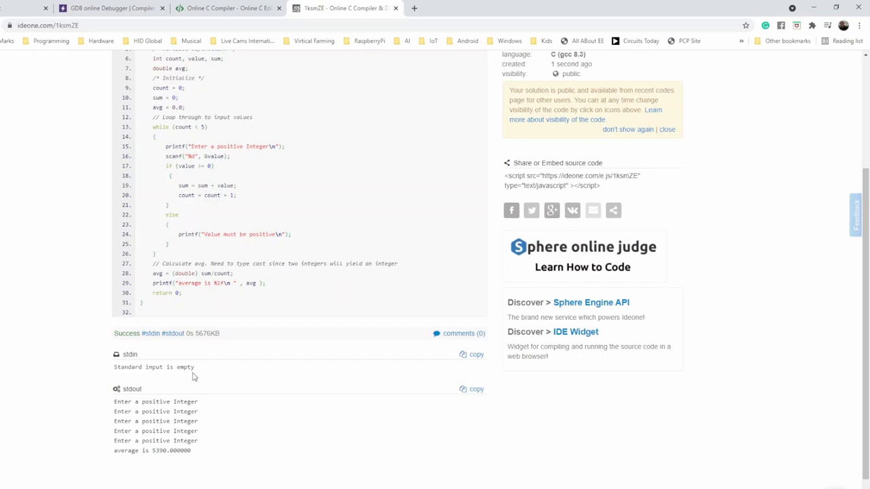
mouse_move(192, 374)
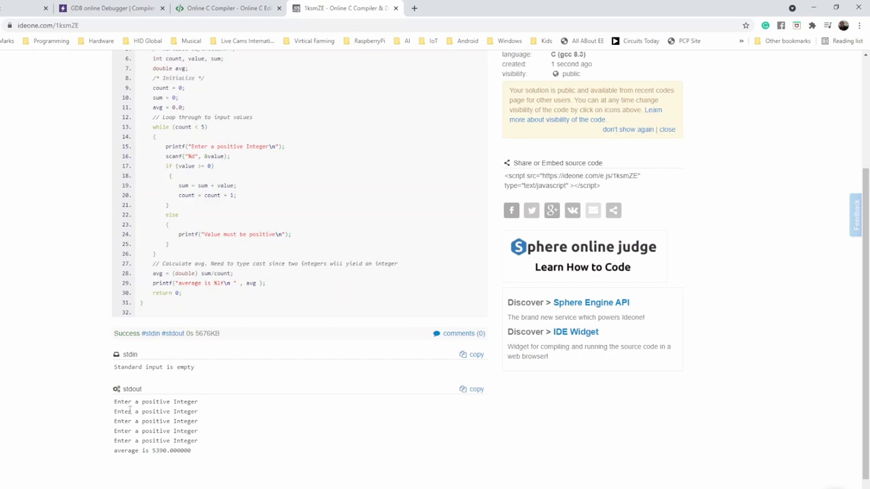
mouse_move(139, 430)
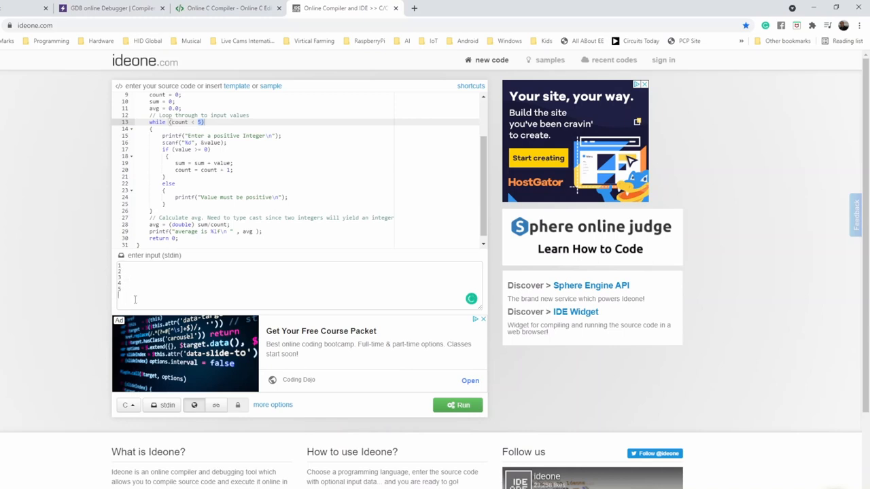
mouse_move(456, 405)
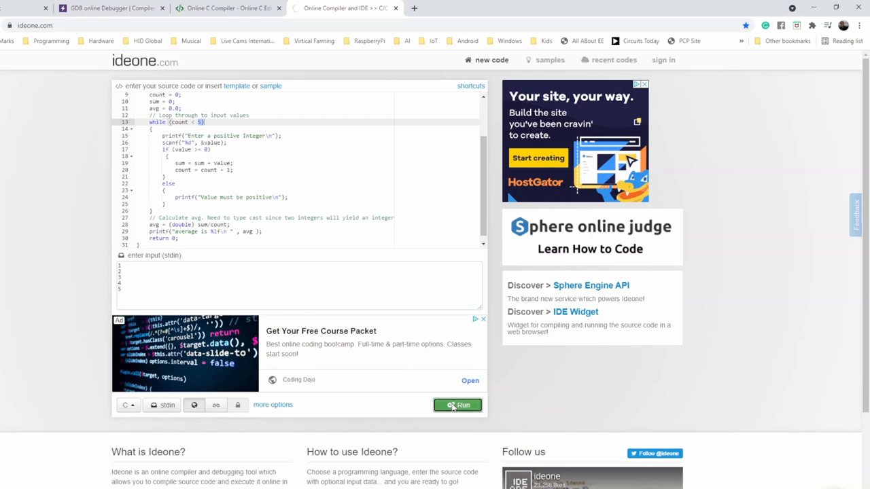
Run the program on the five inputs in ideone and read the 3.000000 average in stdout.
left_click(459, 405)
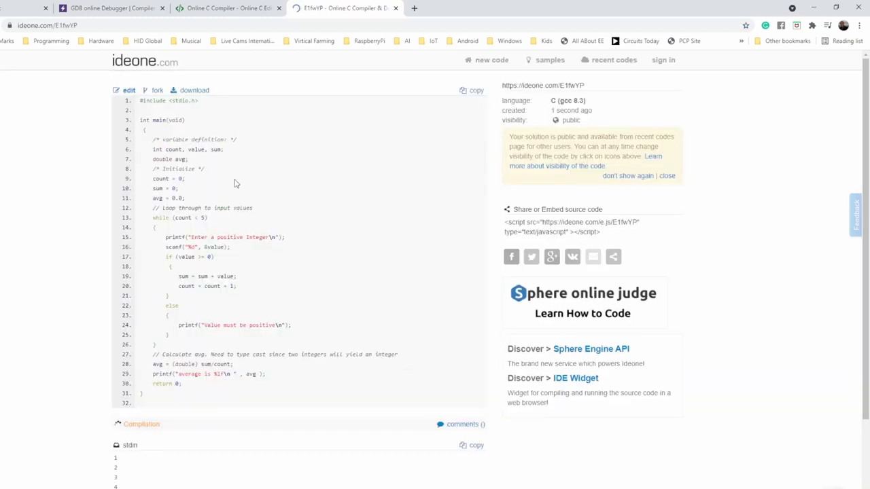
scroll("down", 3)
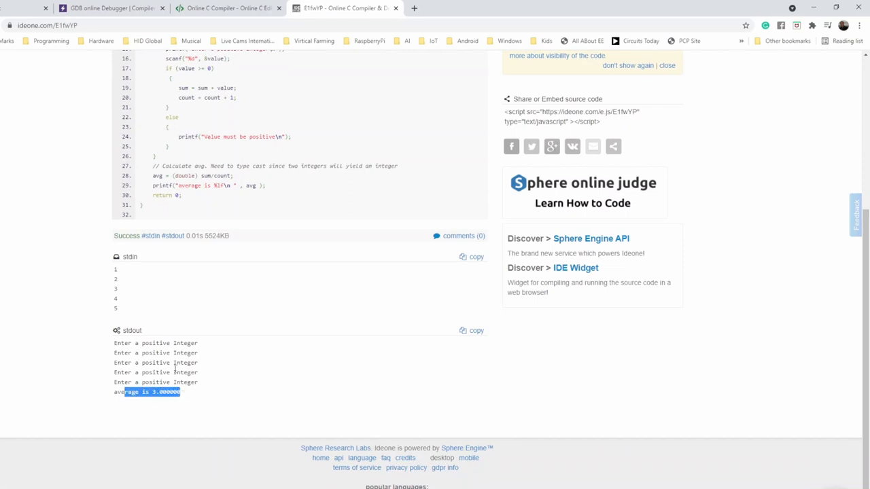
scroll("up", 3)
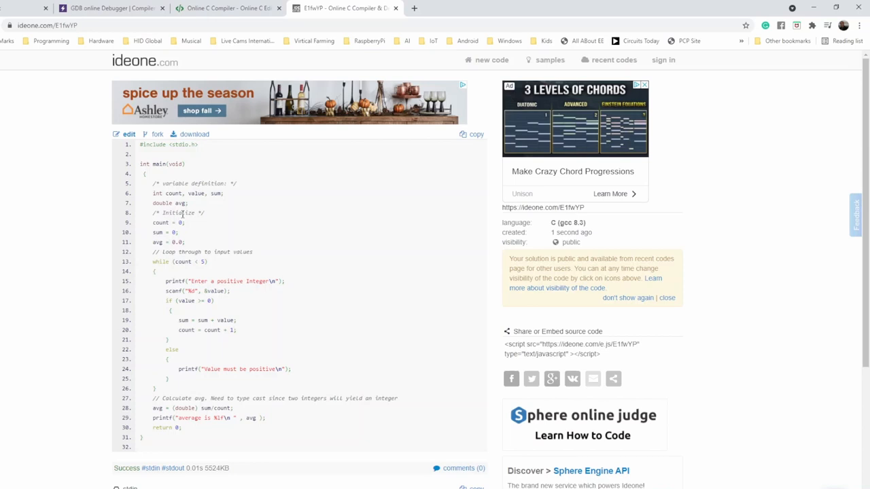
scroll("down", 3)
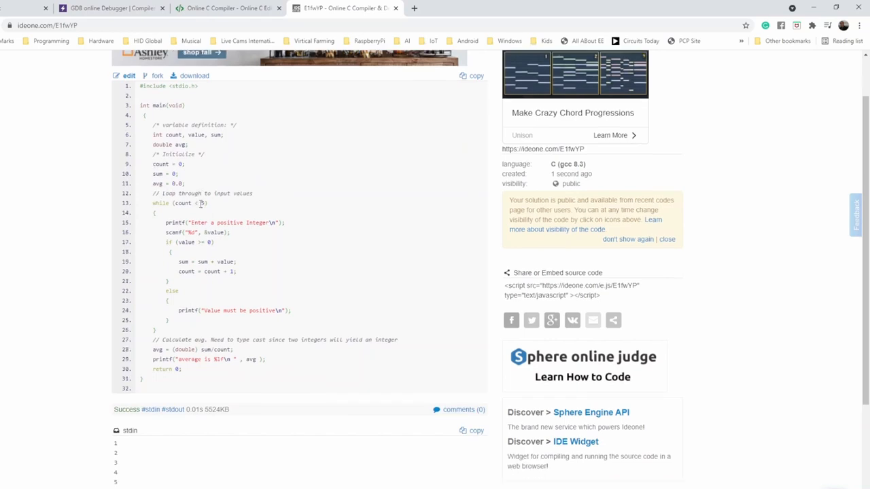
scroll("up", 3)
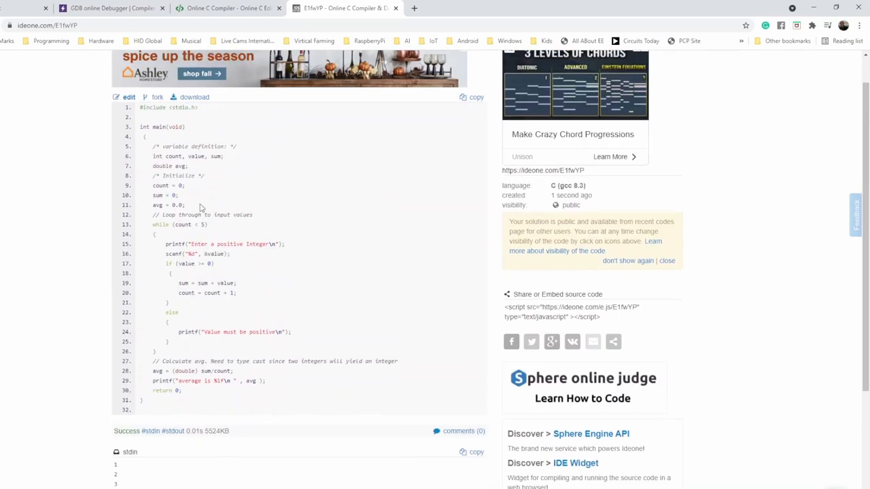
mouse_move(211, 233)
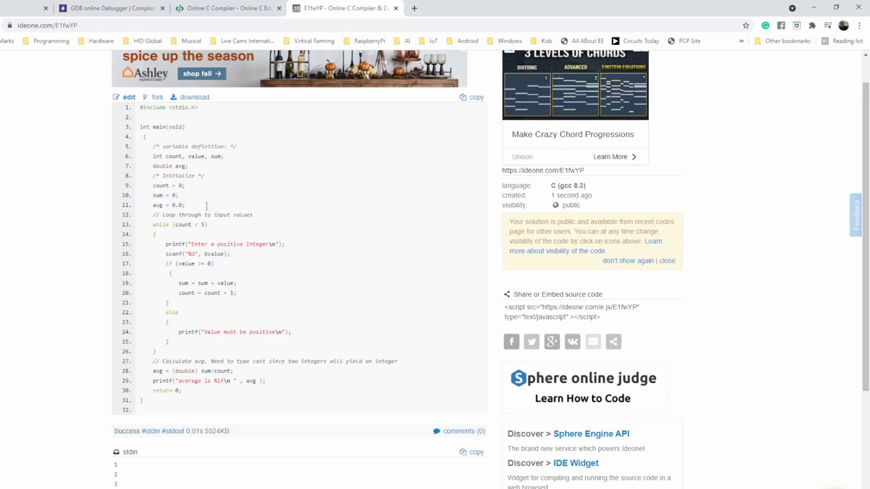
mouse_move(224, 169)
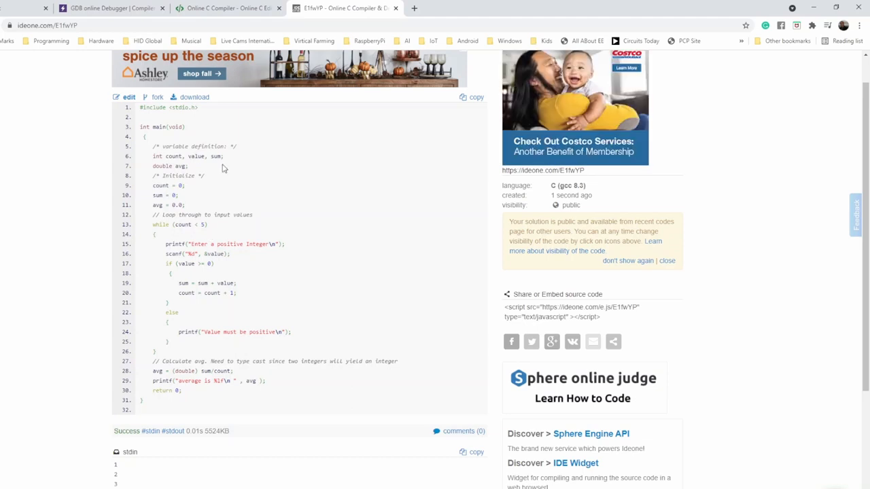
scroll("down", 3)
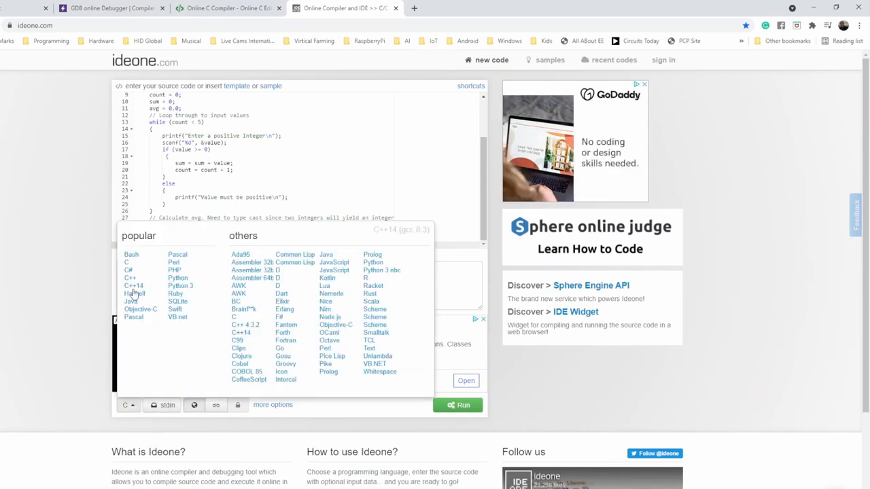
mouse_move(184, 327)
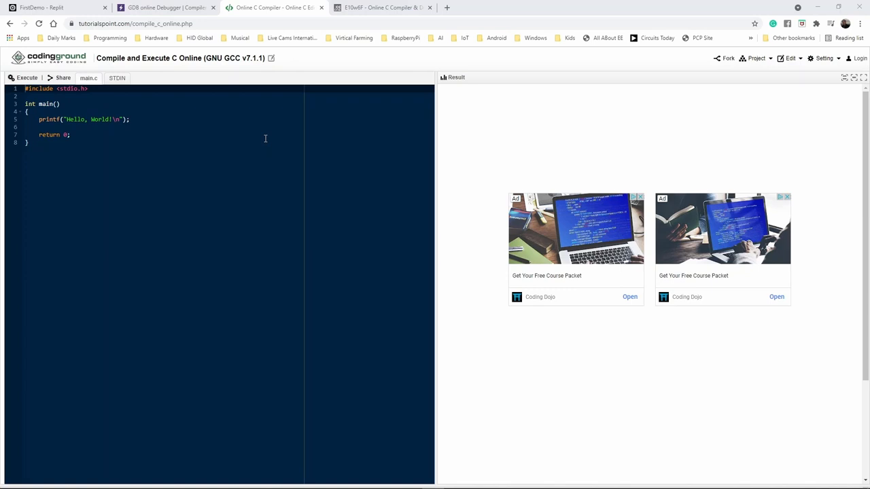
mouse_move(74, 116)
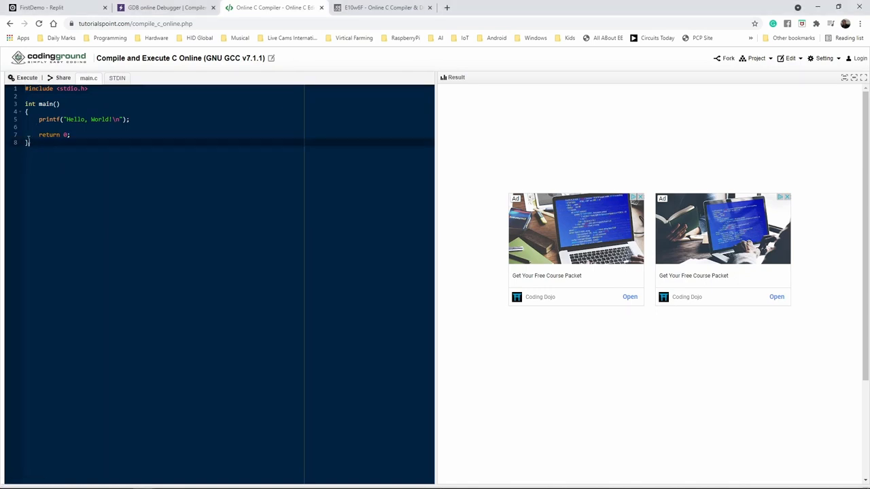
Select Coding Ground's Hello World starter and paste the averaging program over it.
key("ctrl+a")
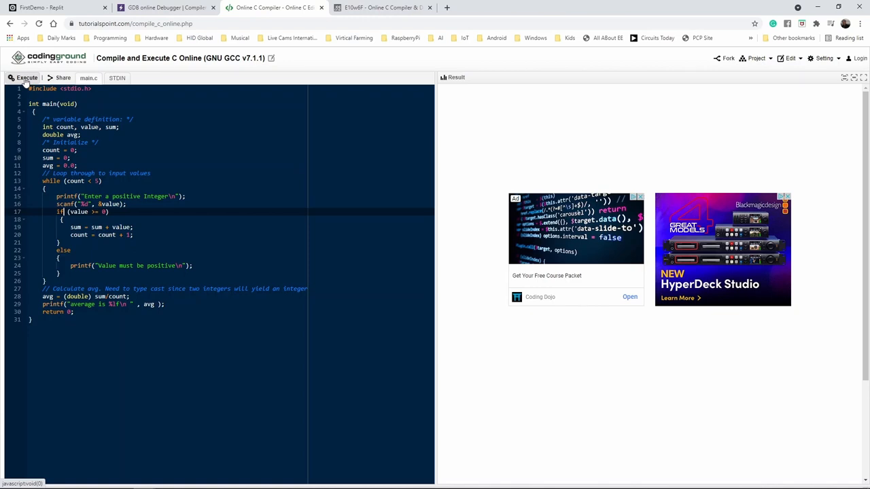
mouse_move(525, 136)
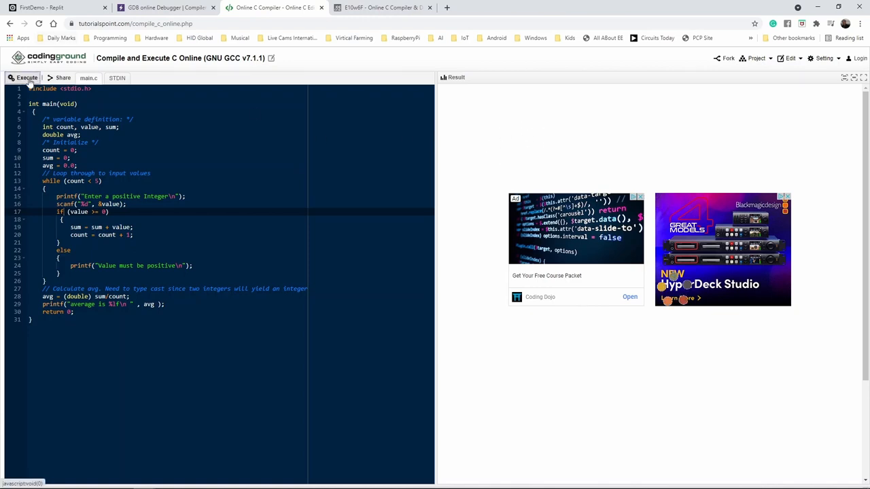
Execute the program without input for an average of 0.000000, then show the STDIN panel.
left_click(25, 77)
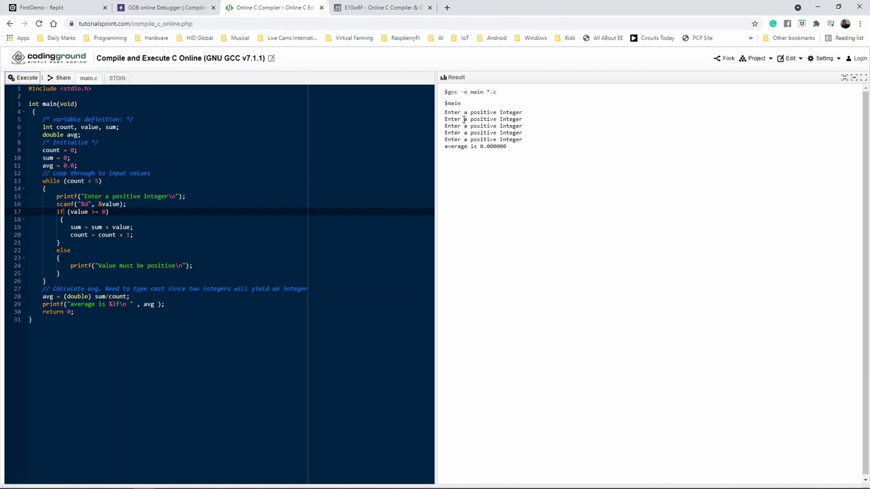
mouse_move(514, 152)
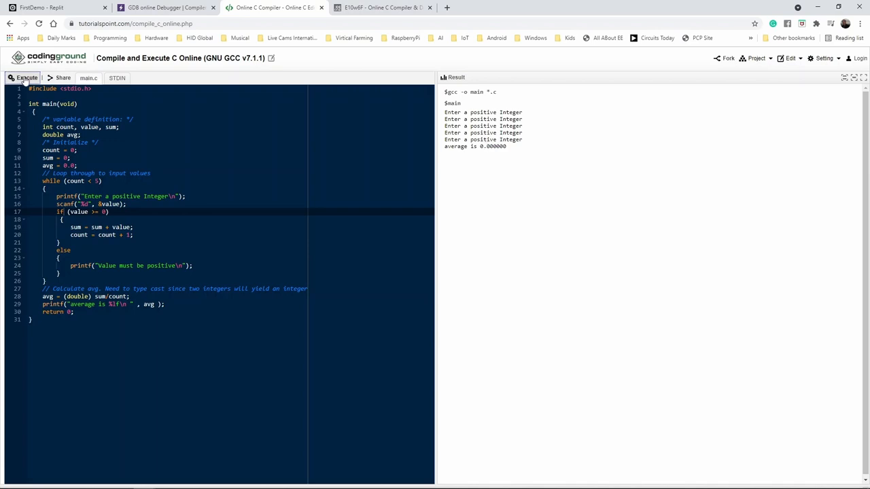
left_click(117, 77)
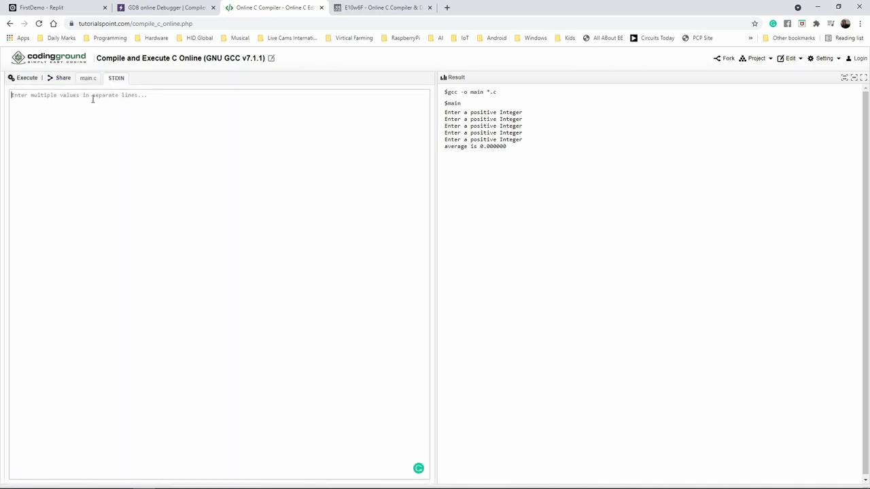
mouse_move(117, 106)
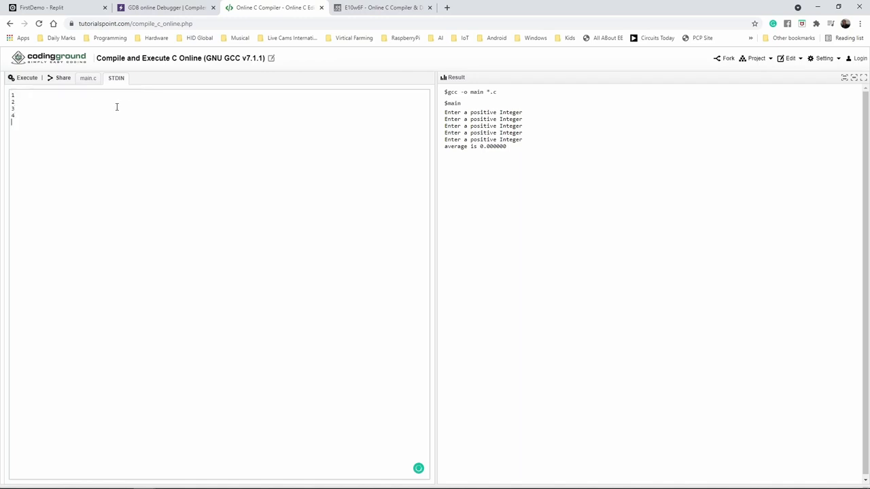
Enter the five input values on separate STDIN lines and return to main.c.
key("Return")
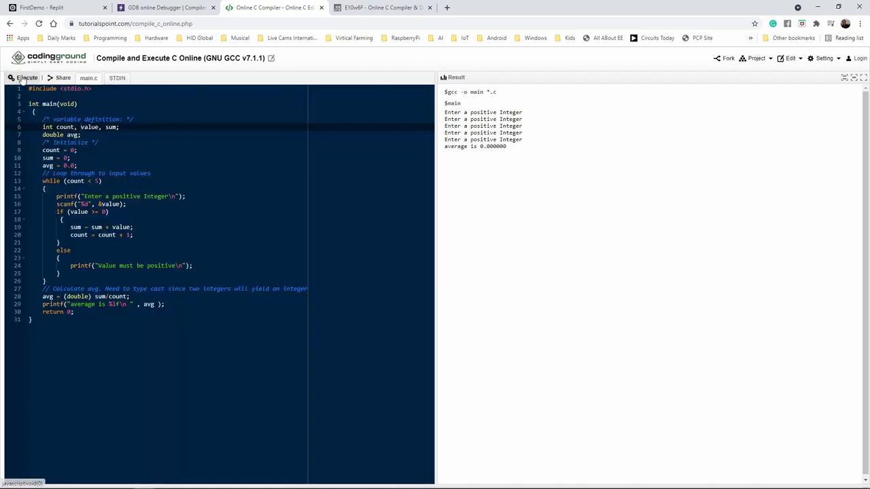
Execute with the supplied five integers so Coding Ground prints an average of 3.000000.
left_click(27, 78)
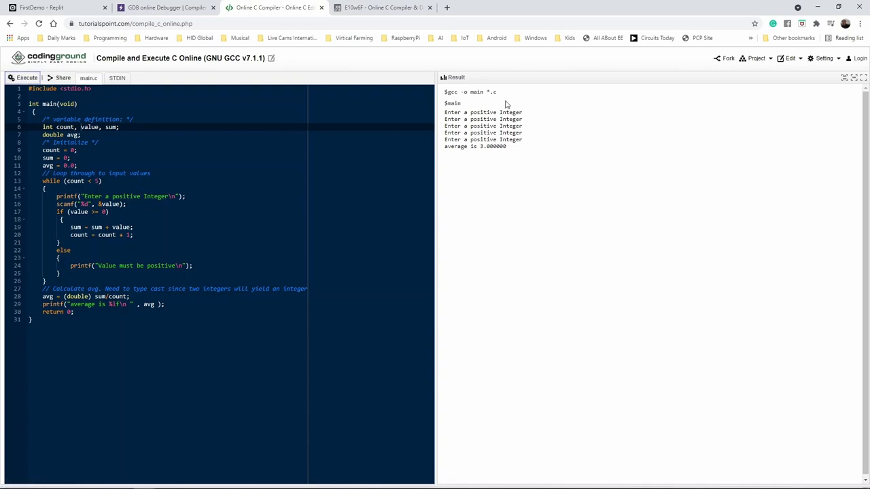
double_click(491, 147)
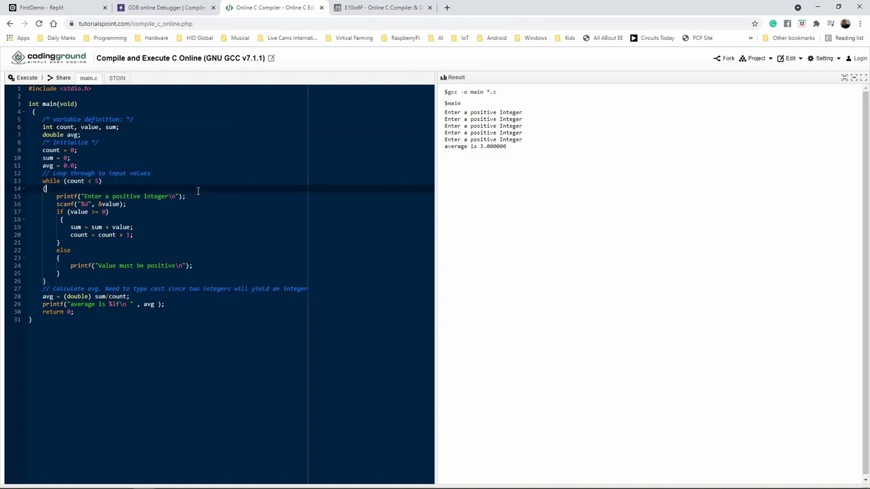
mouse_move(215, 187)
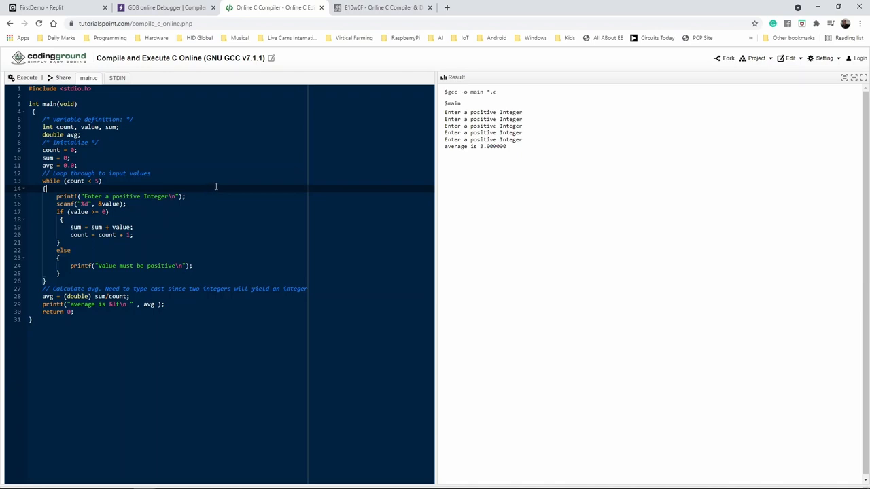
mouse_move(141, 189)
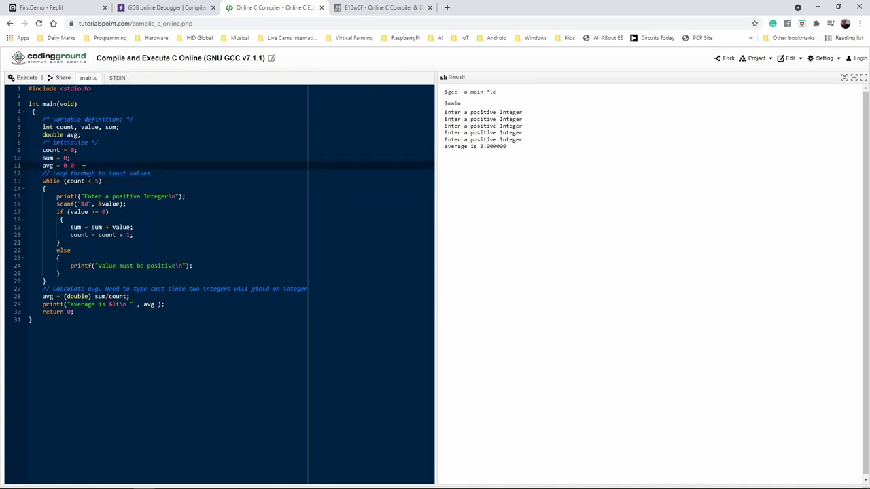
Recompile without the semicolon after avg = 0.0 and highlight the expected ';' before 'while' error.
left_click(26, 77)
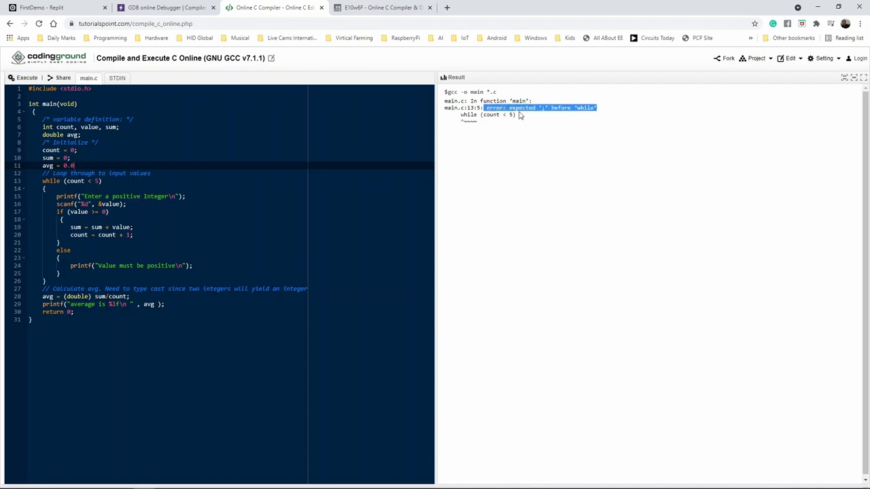
left_click(523, 116)
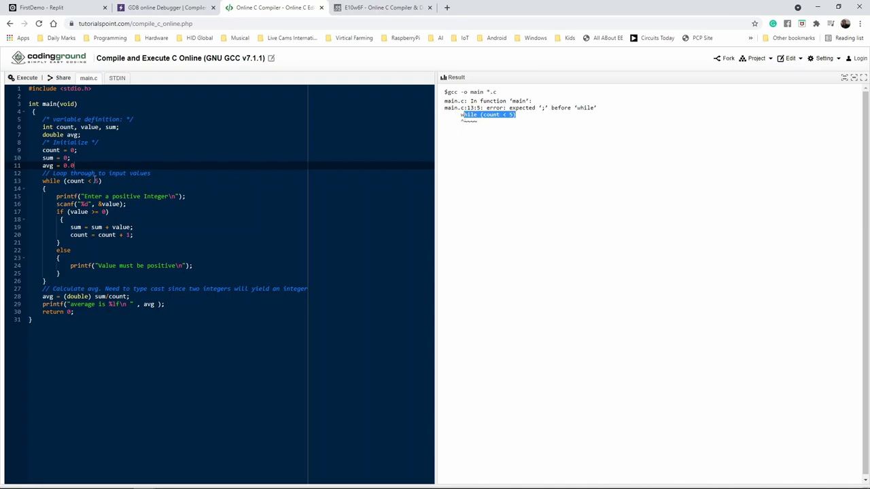
left_click(76, 166)
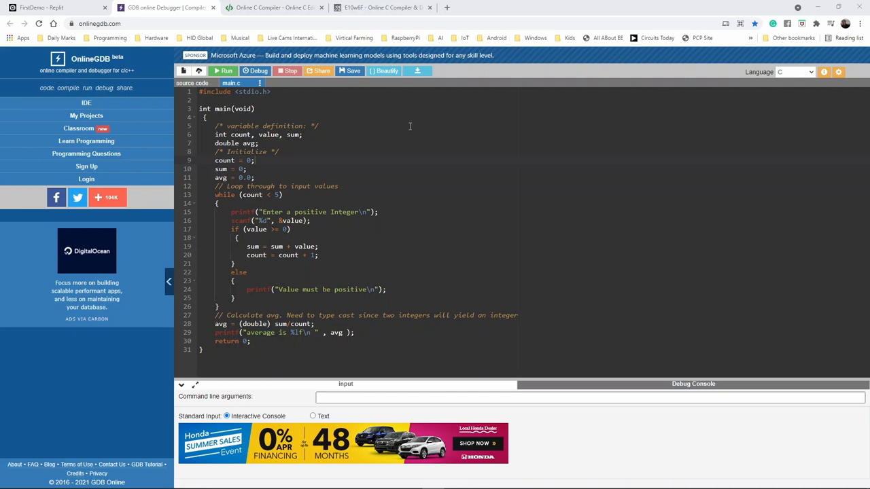
mouse_move(261, 113)
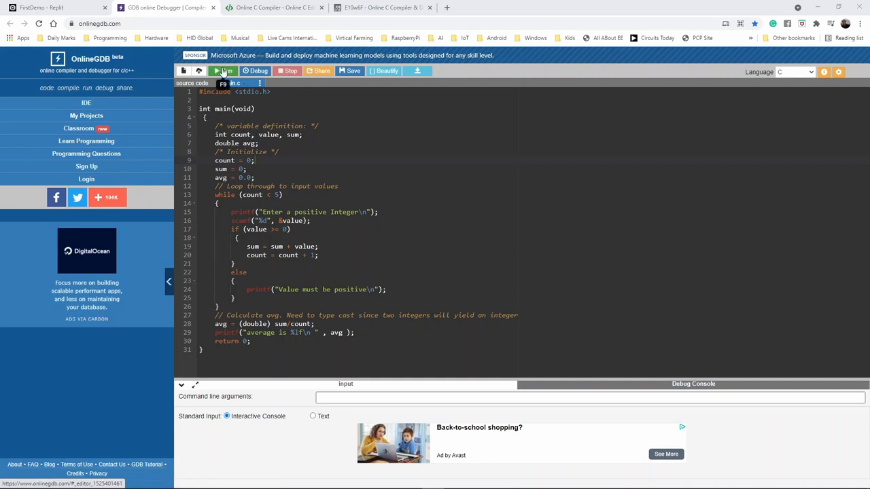
mouse_move(255, 71)
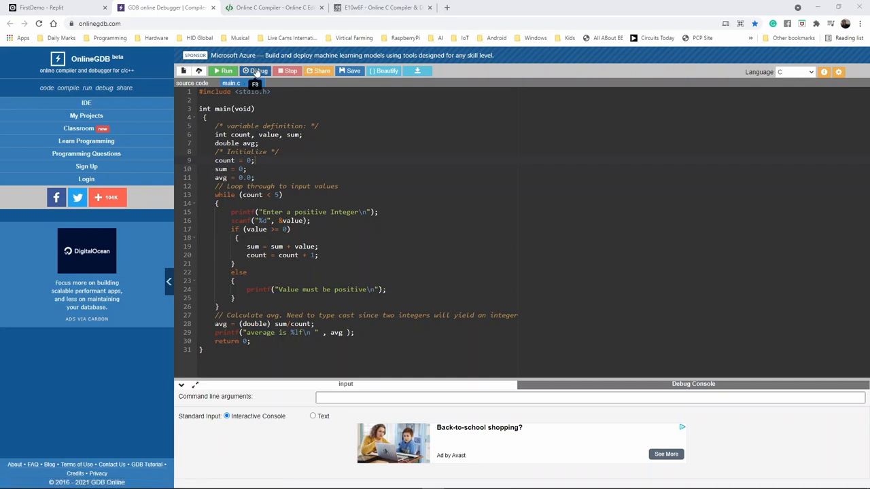
left_click(257, 70)
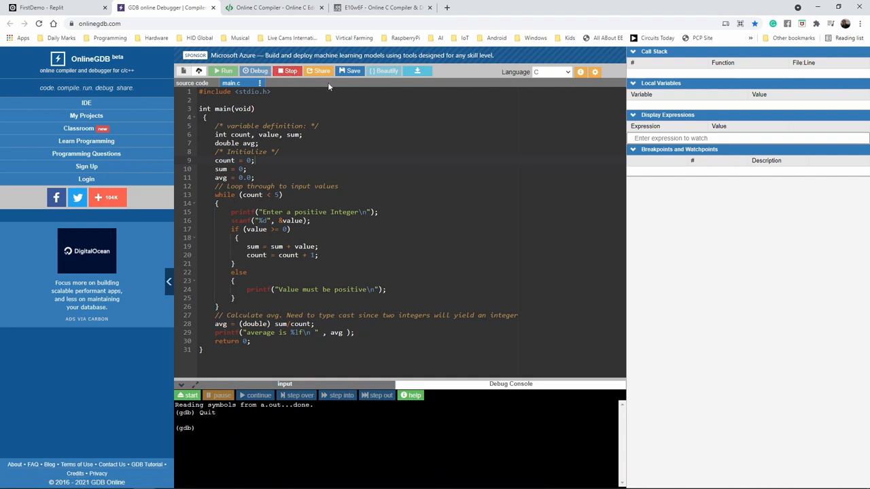
left_click(288, 70)
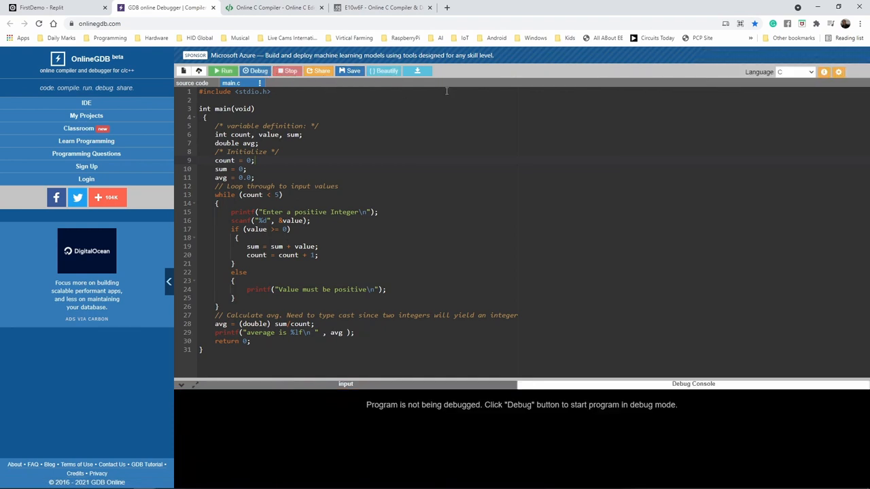
mouse_move(333, 422)
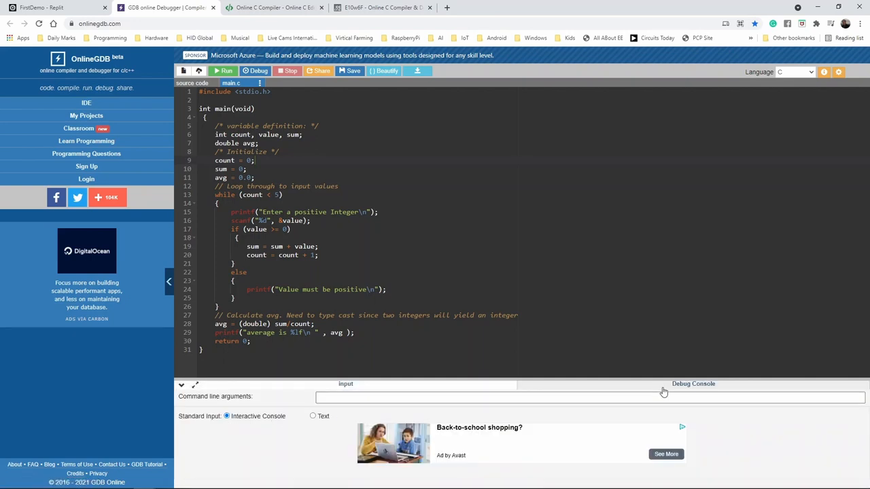
left_click(694, 383)
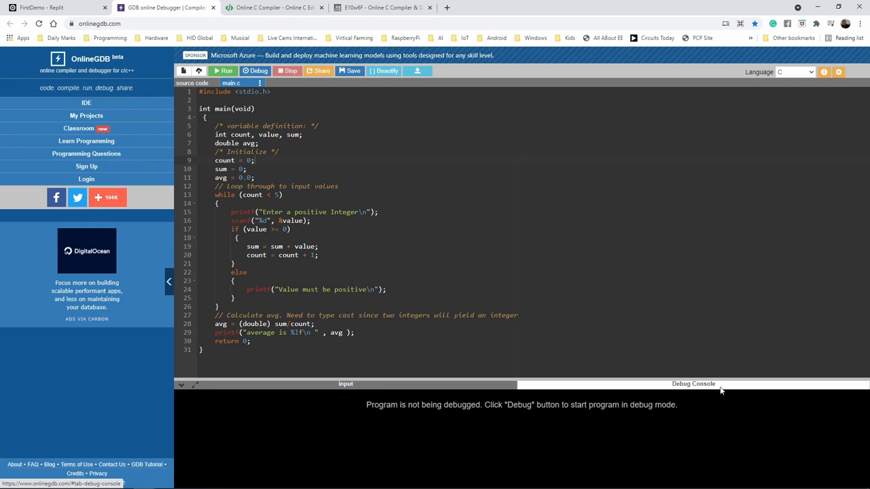
left_click(195, 386)
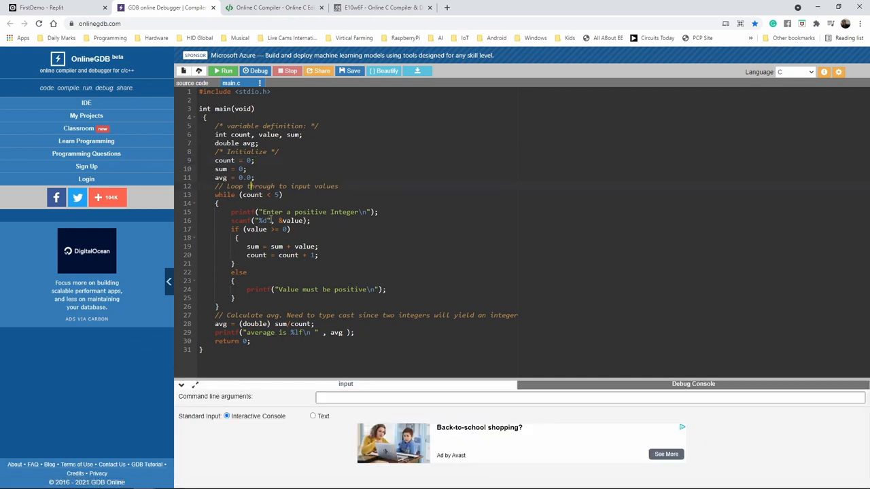
left_click(794, 72)
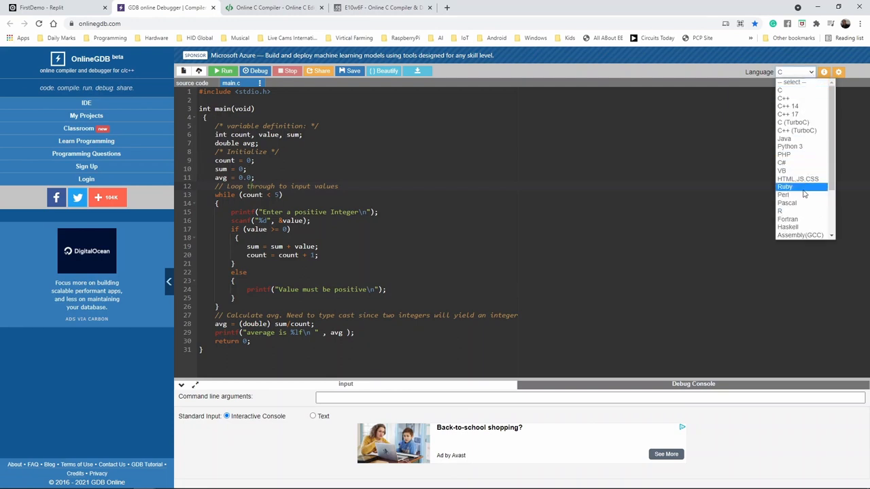
mouse_move(783, 196)
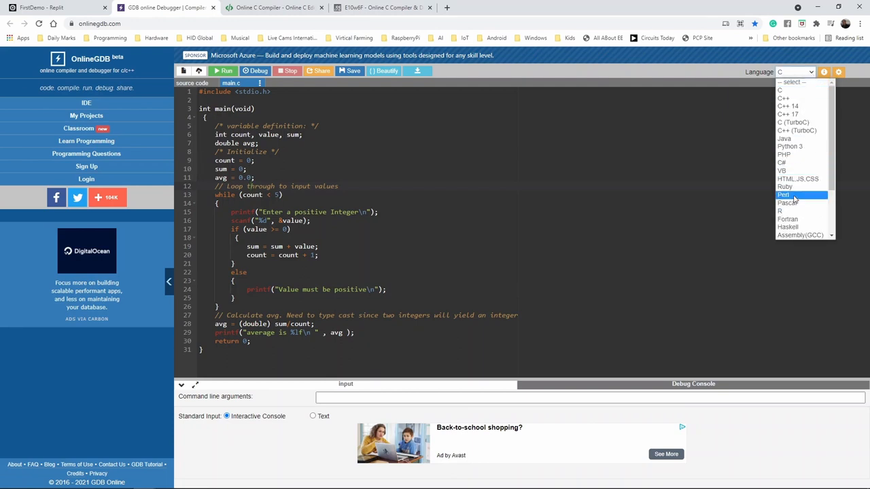
mouse_move(782, 170)
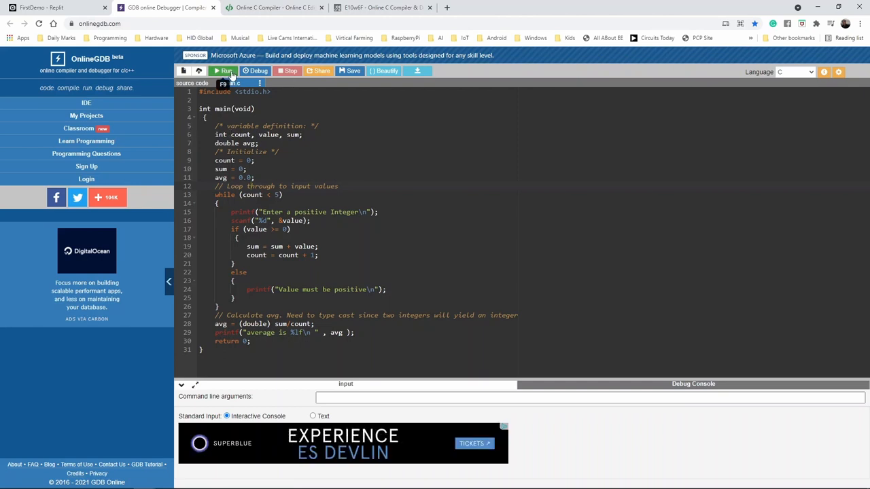
left_click(224, 71)
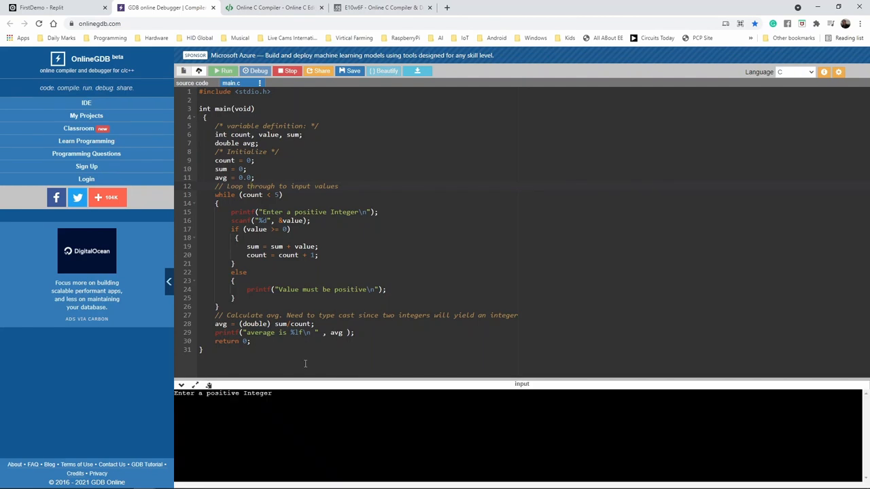
left_click(256, 402)
type("1")
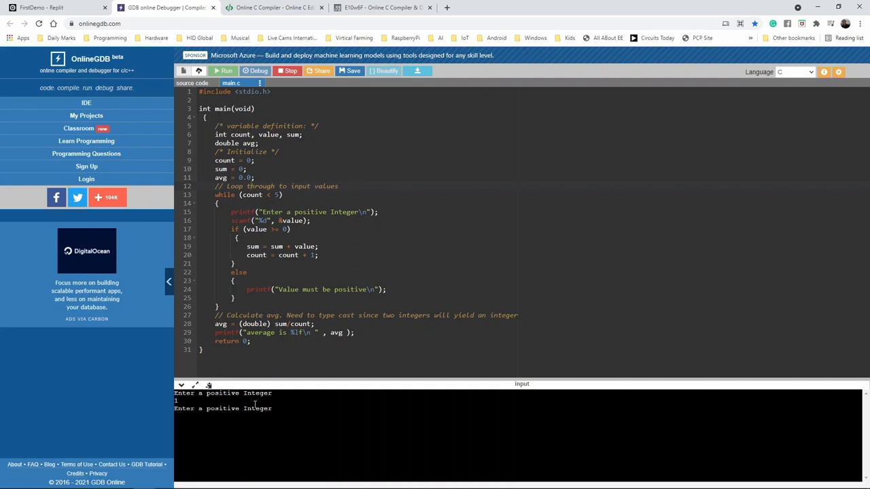
type("2")
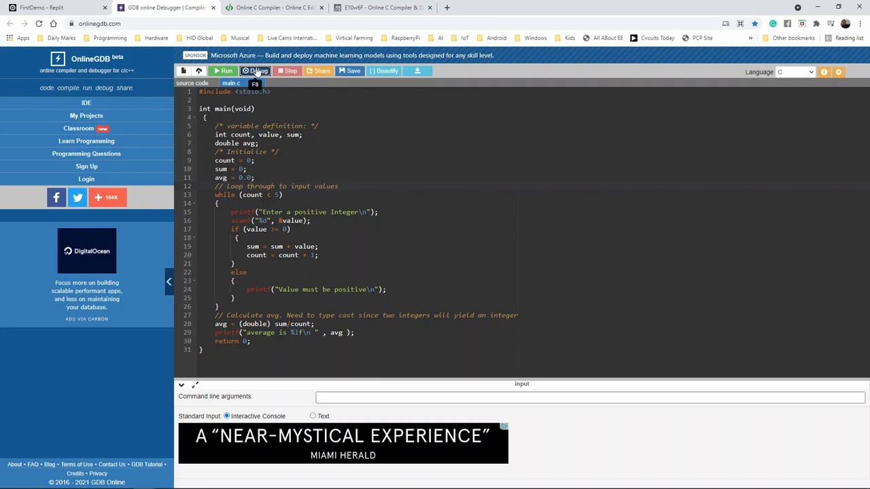
Debug in OnlineGDB, read gdb's help and help break output, then stop the session.
left_click(255, 71)
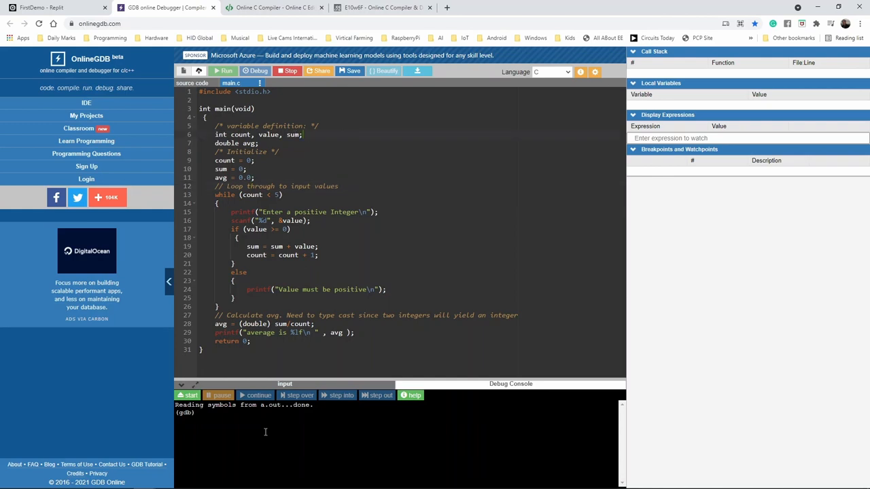
left_click(411, 394)
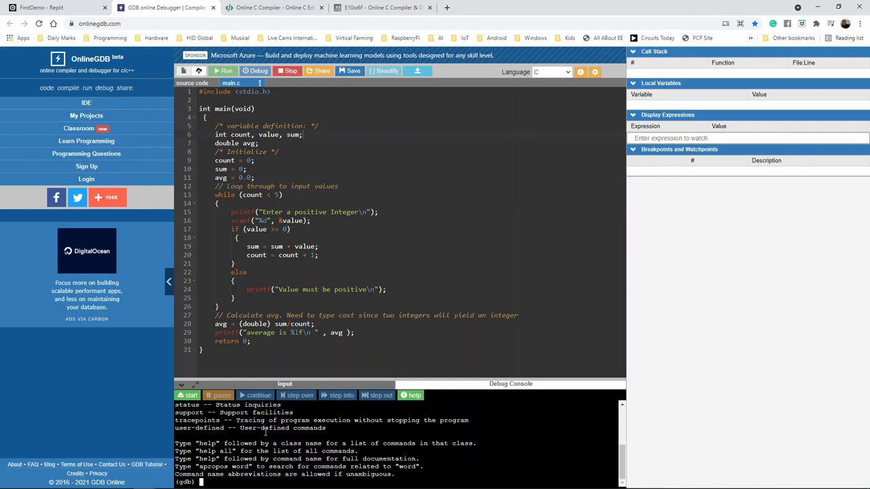
scroll("up", 3)
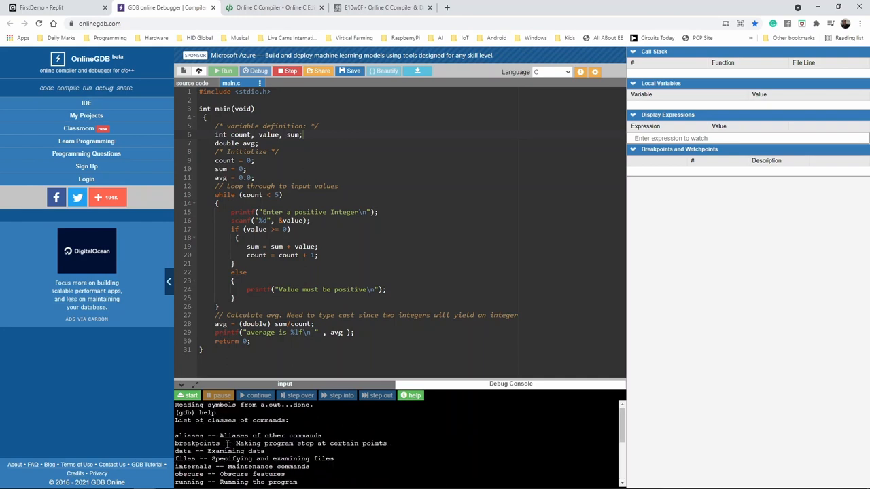
scroll("down", 3)
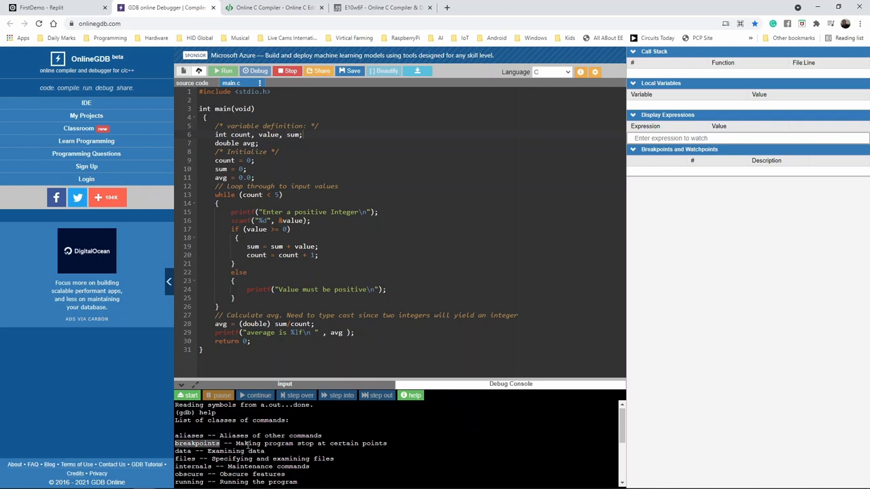
scroll("down", 3)
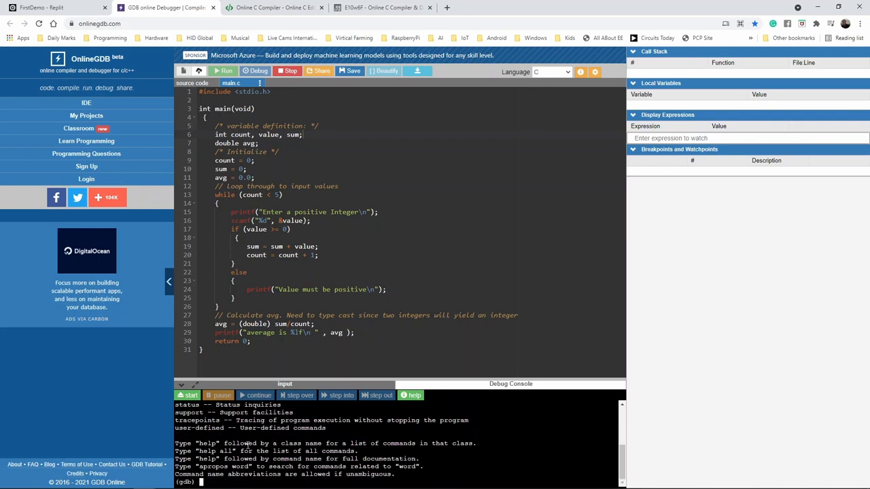
type("help")
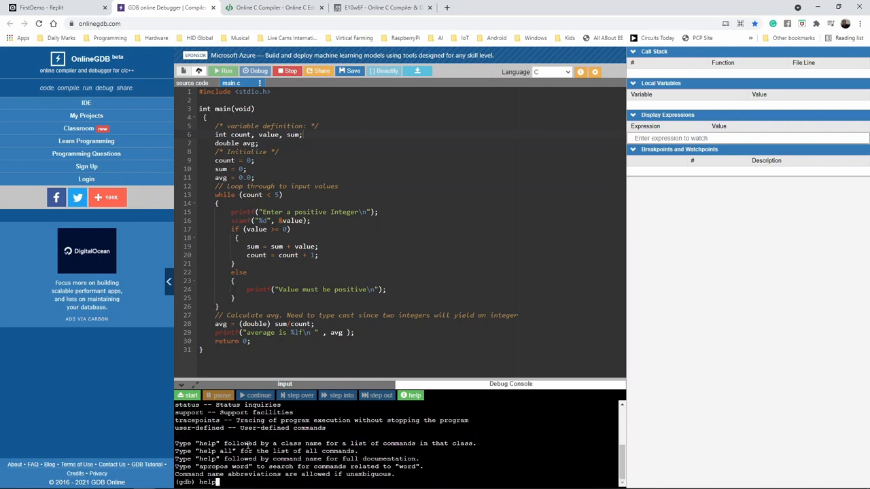
type("break")
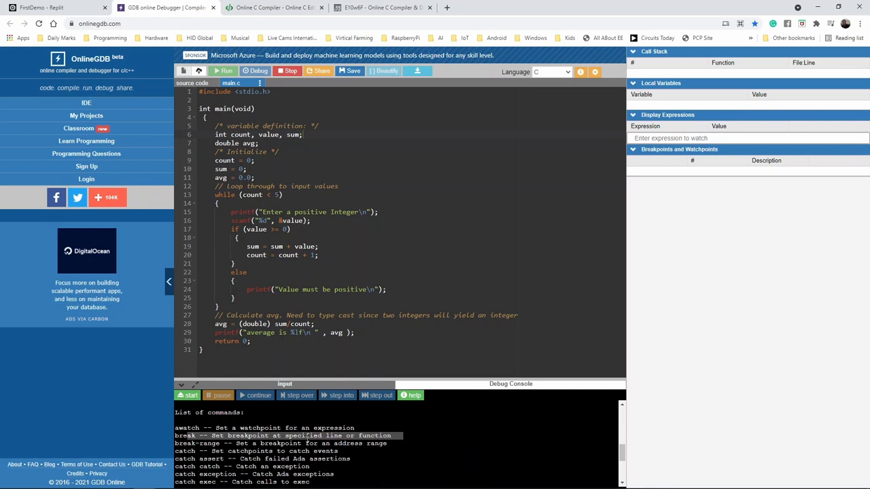
left_click(288, 71)
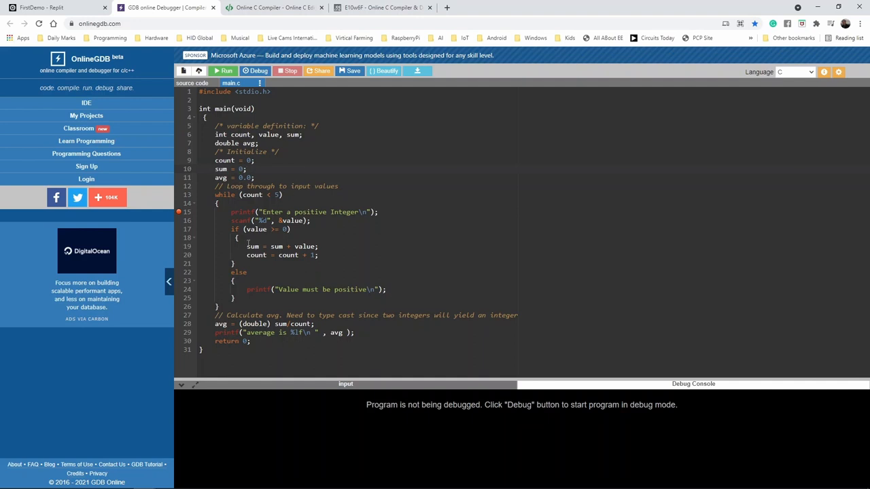
Launch a fresh gdb debugging session in OnlineGDB awaiting commands.
left_click(178, 212)
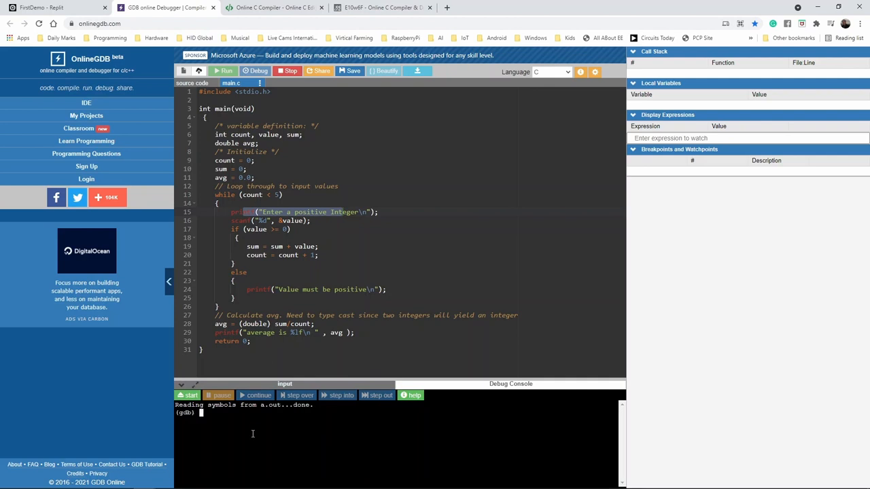
Add gdb breakpoint 1 at main.c line 15 and start the program so it pauses there.
type("break")
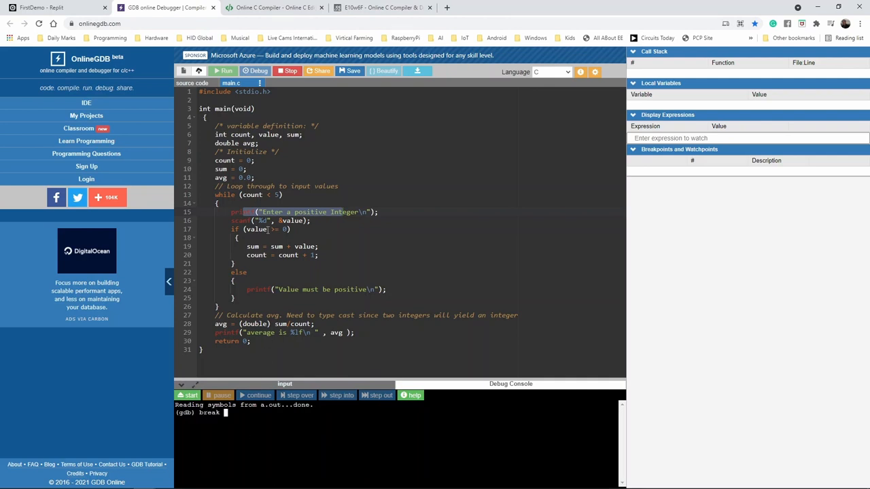
type("1")
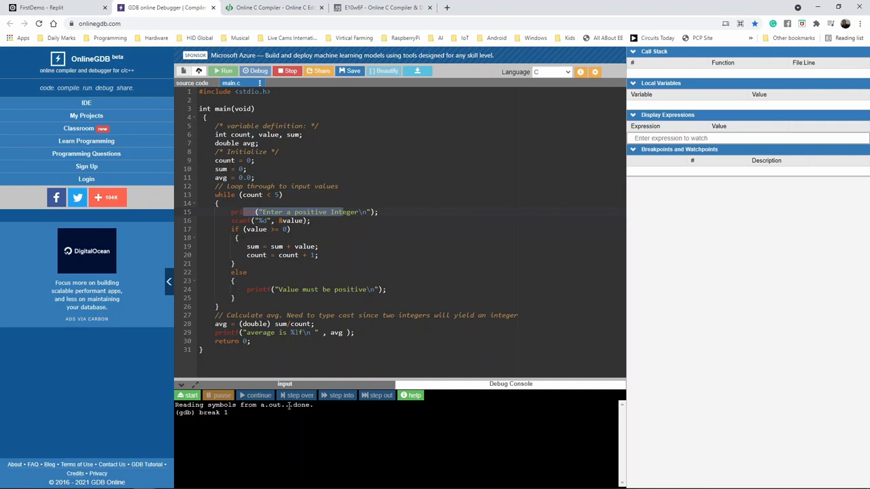
left_click(178, 212)
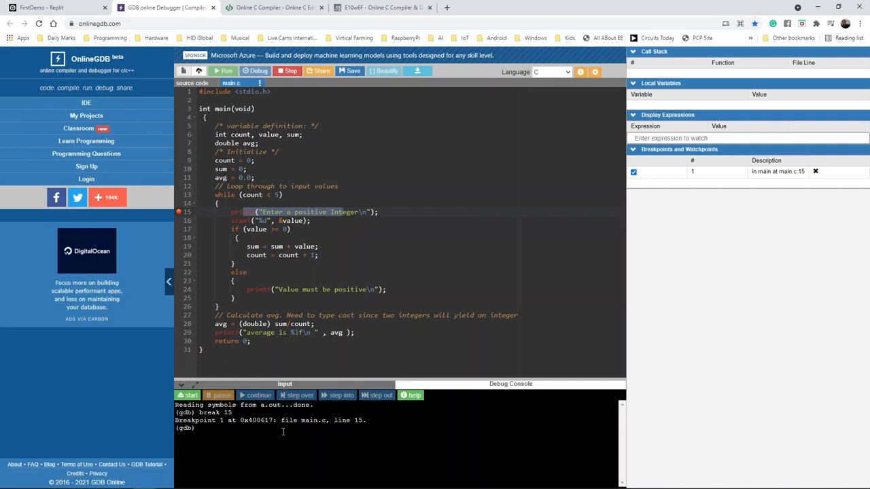
left_click(188, 394)
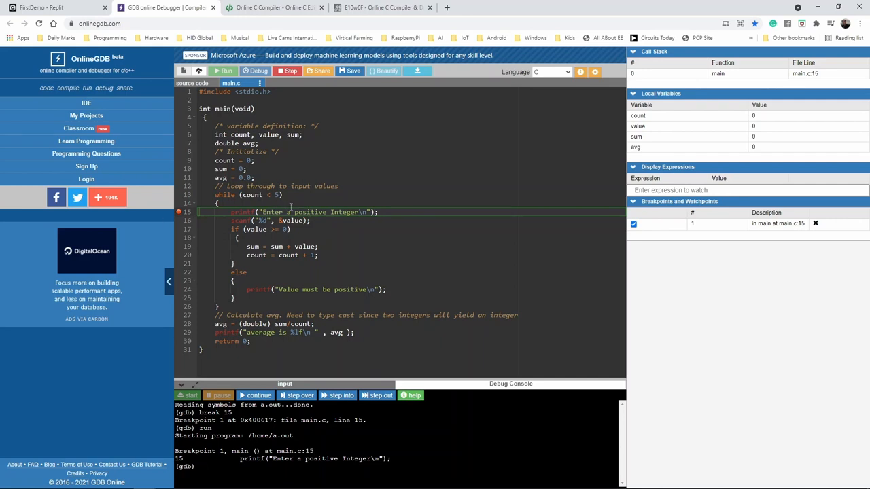
mouse_move(461, 206)
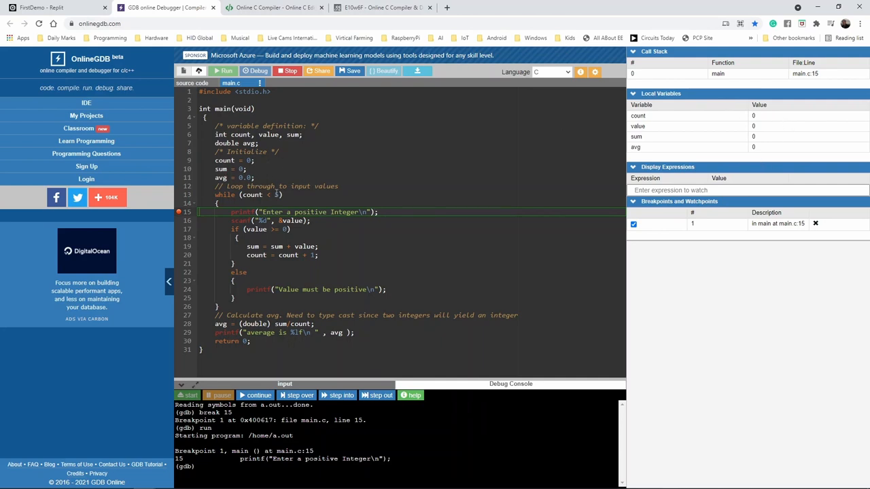
mouse_move(625, 226)
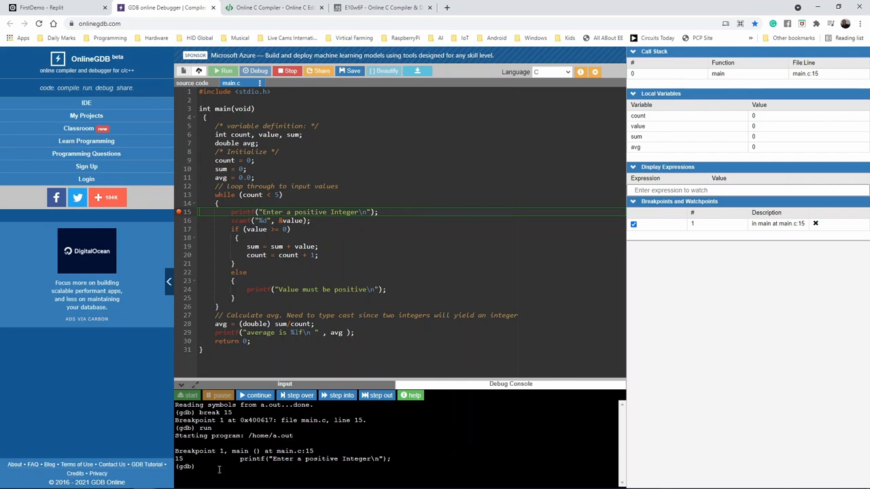
Continue the program through two loop iterations, entering integers and watching count reach 2.
type("continue")
type("4")
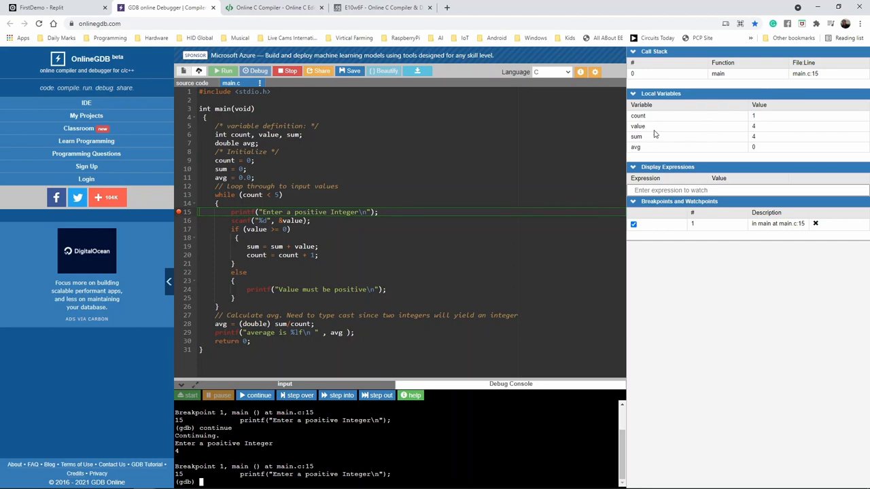
mouse_move(772, 120)
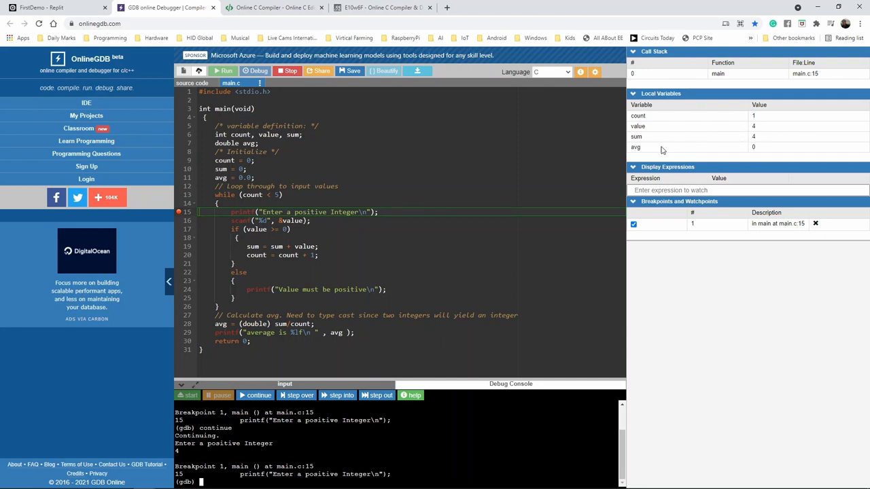
mouse_move(762, 149)
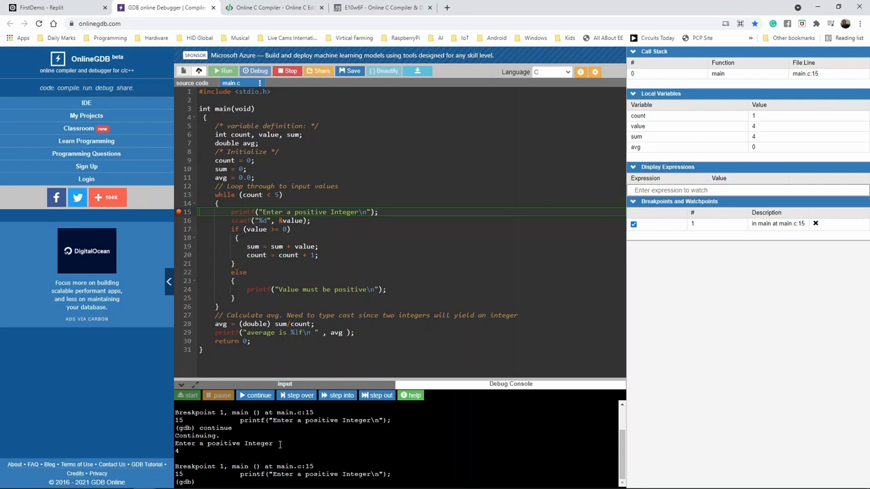
type("continue")
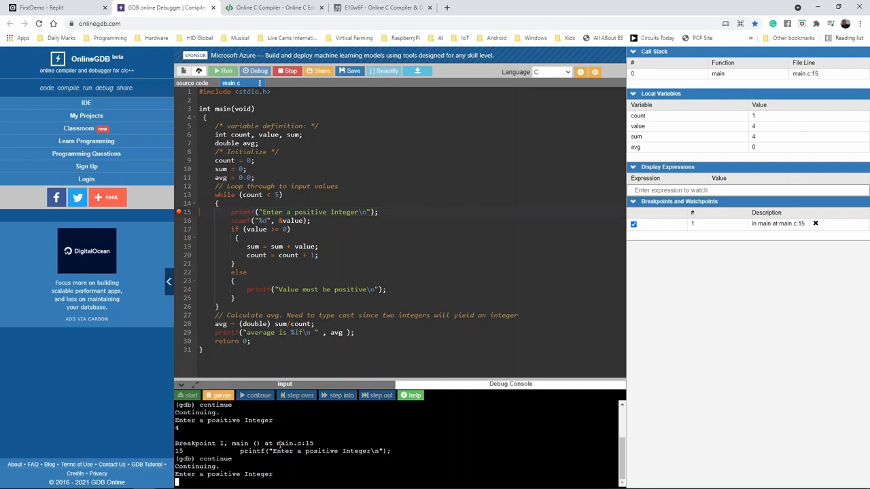
left_click(259, 394)
type("4")
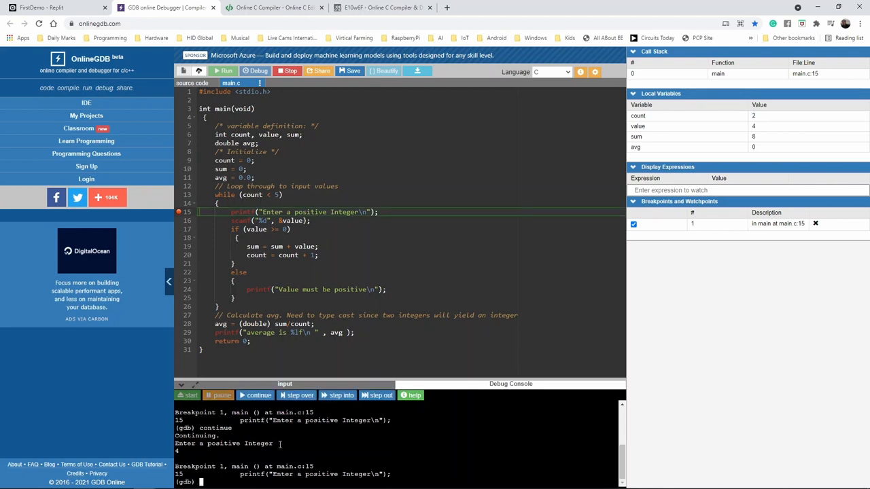
mouse_move(731, 114)
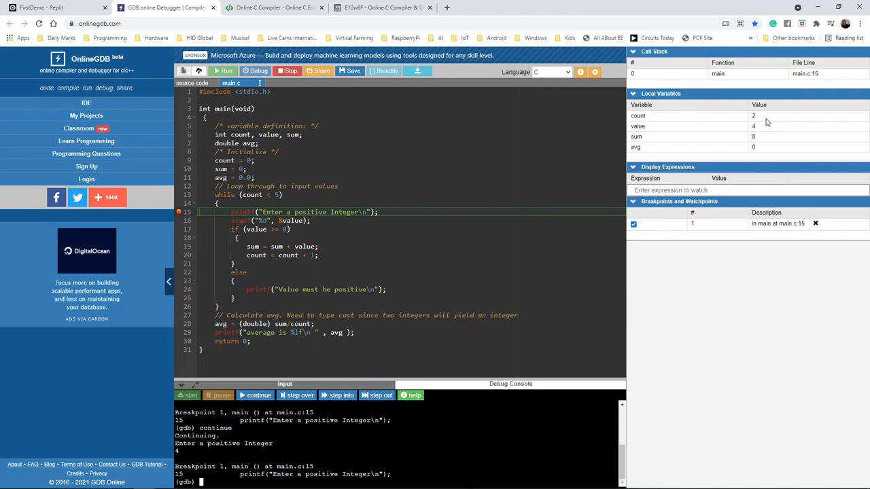
mouse_move(682, 140)
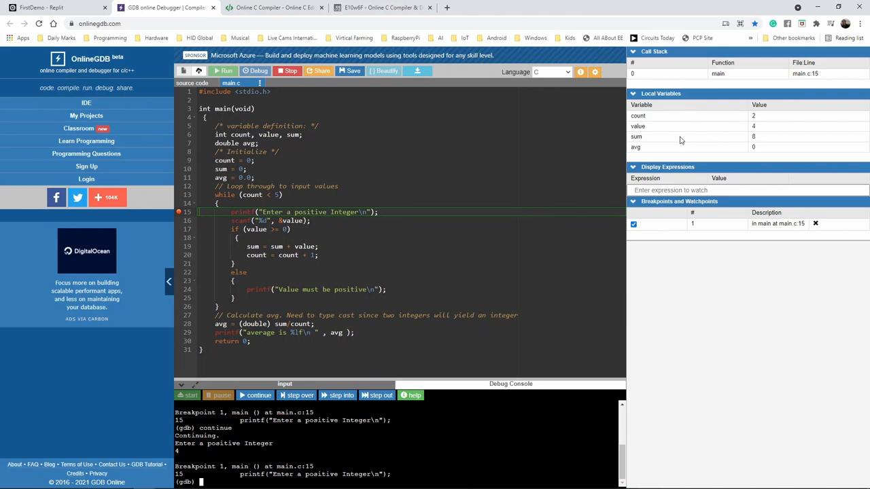
mouse_move(761, 140)
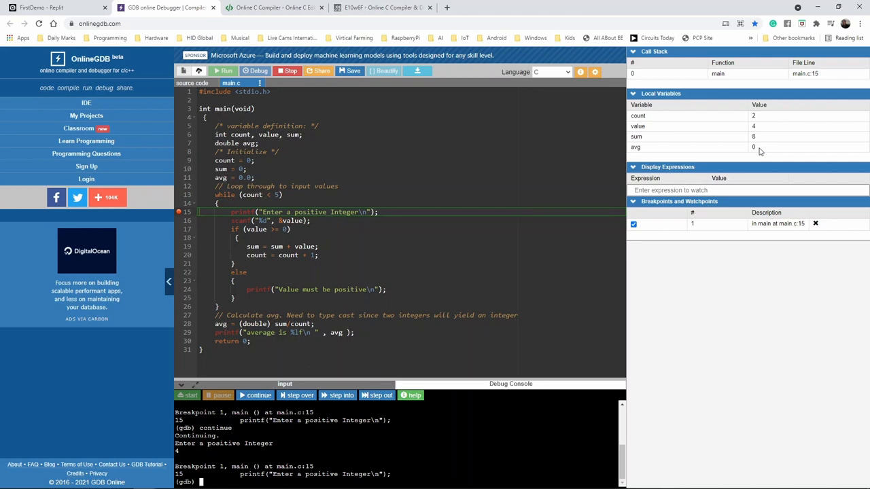
mouse_move(706, 66)
type("q")
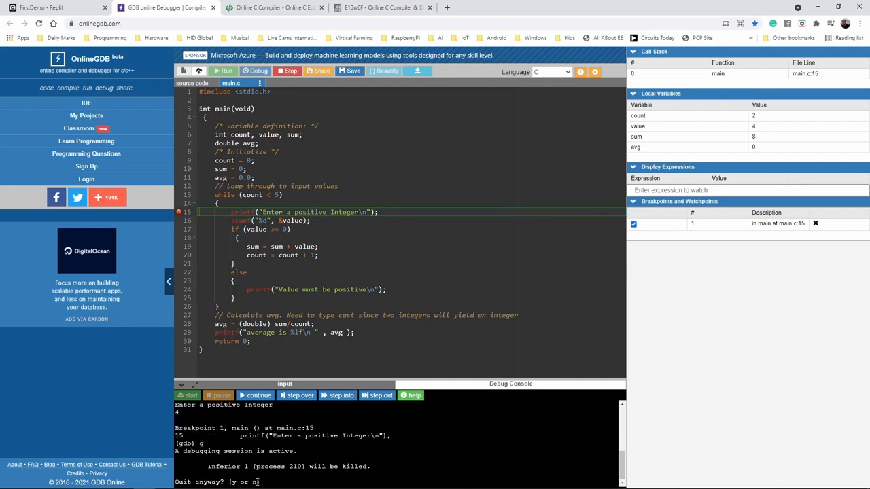
Answer y to 'Quit anyway?' to kill the debugged process, then move to the Replit project.
type("y")
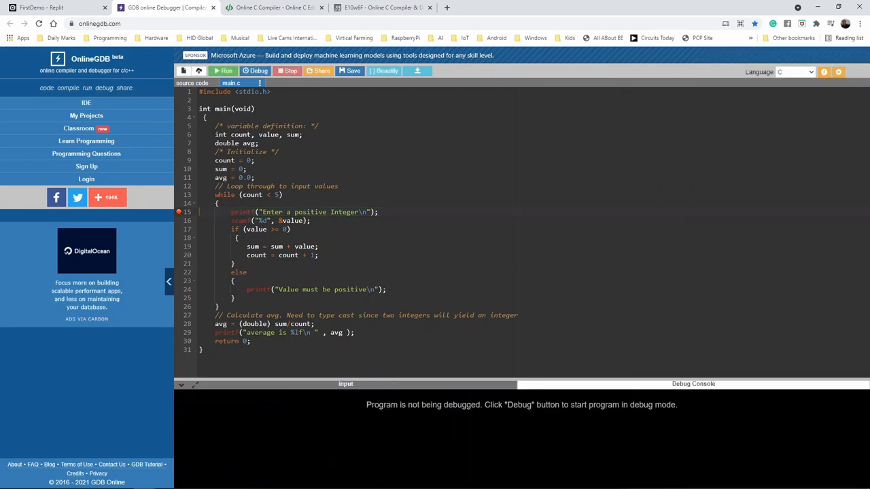
left_click(43, 9)
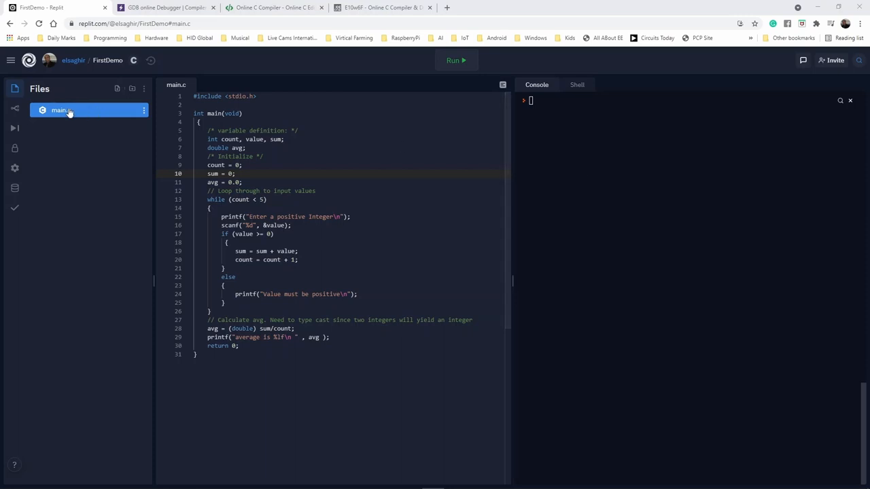
mouse_move(57, 160)
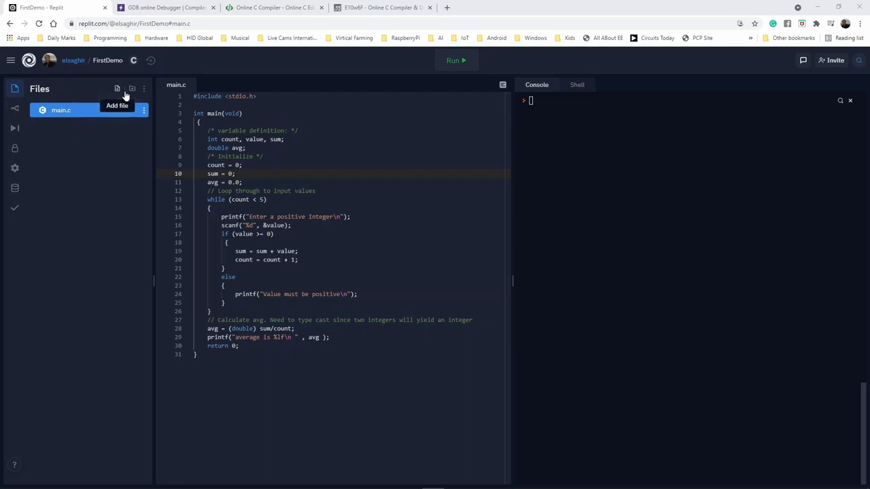
mouse_move(132, 90)
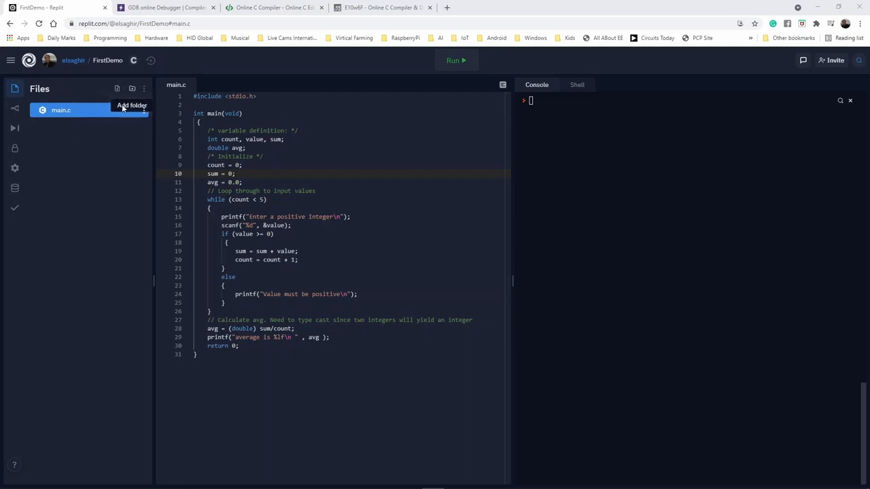
mouse_move(236, 106)
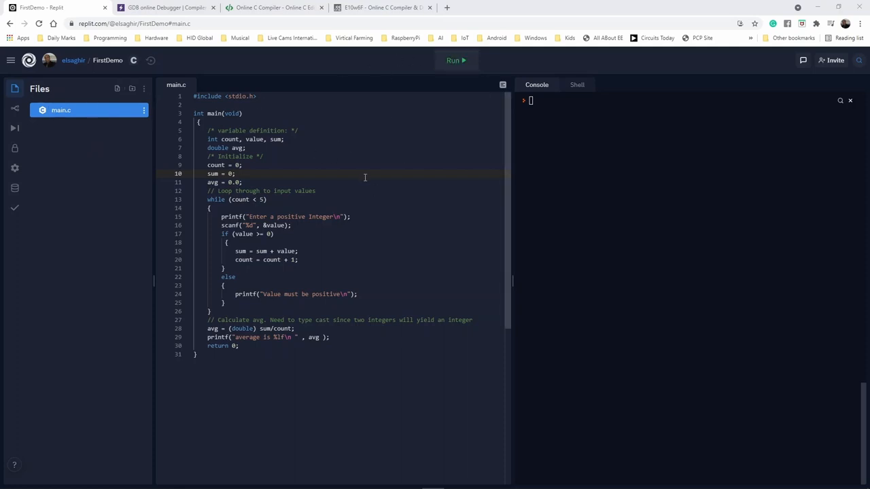
mouse_move(446, 157)
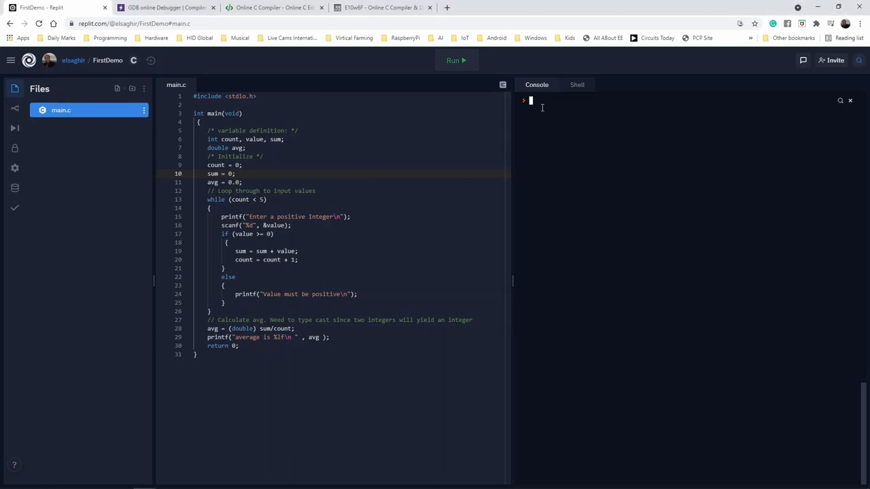
Run main.c with Run, enter 1 through 5 for an average of 3.000000, then clear the console.
key("Return")
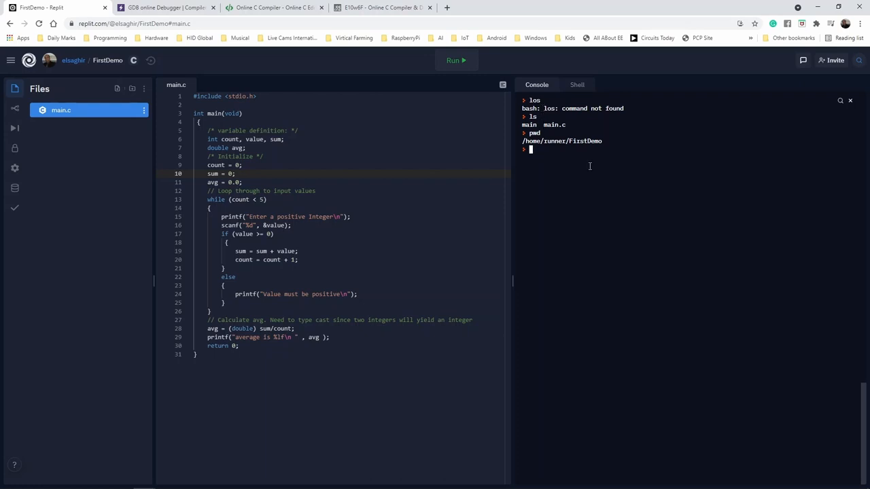
left_click(456, 60)
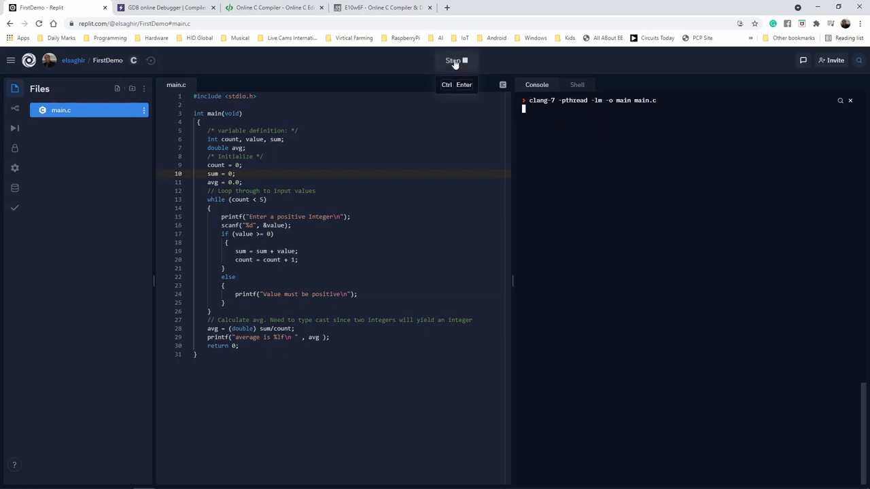
left_click(455, 60)
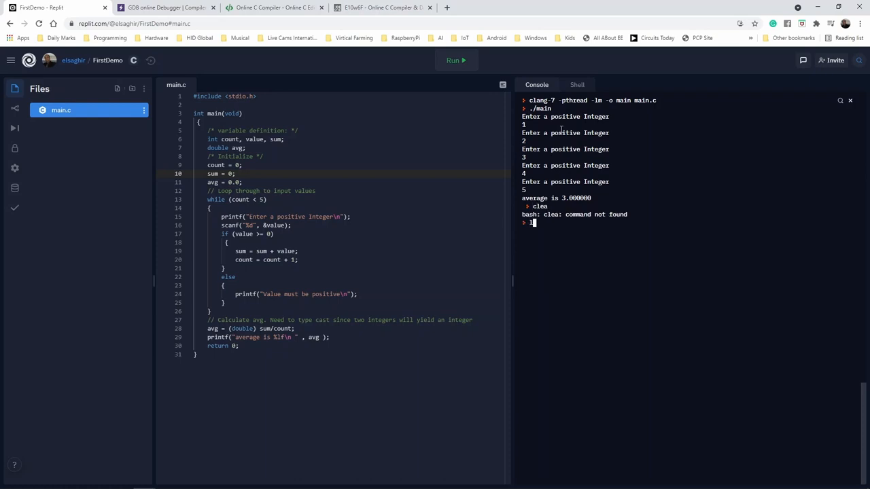
type("clear")
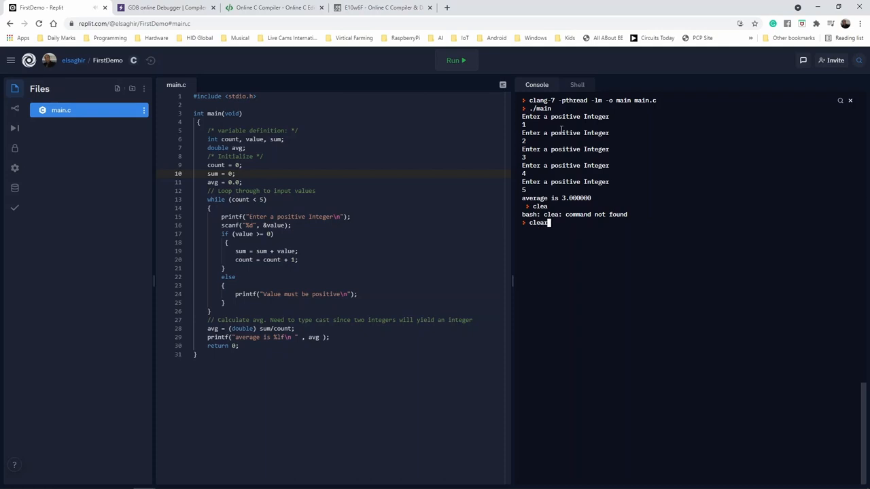
key("Return")
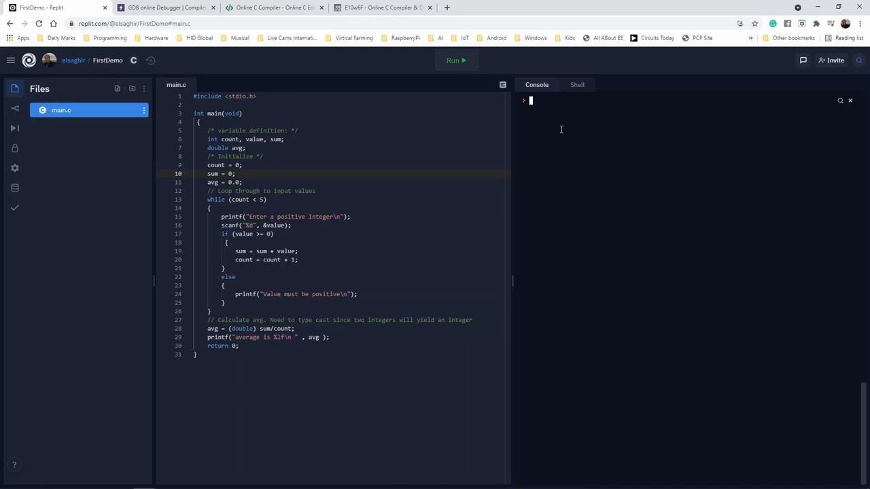
Run ./main from the console, entering 1 to 5 for an average of 3.000000, then clear.
type("./")
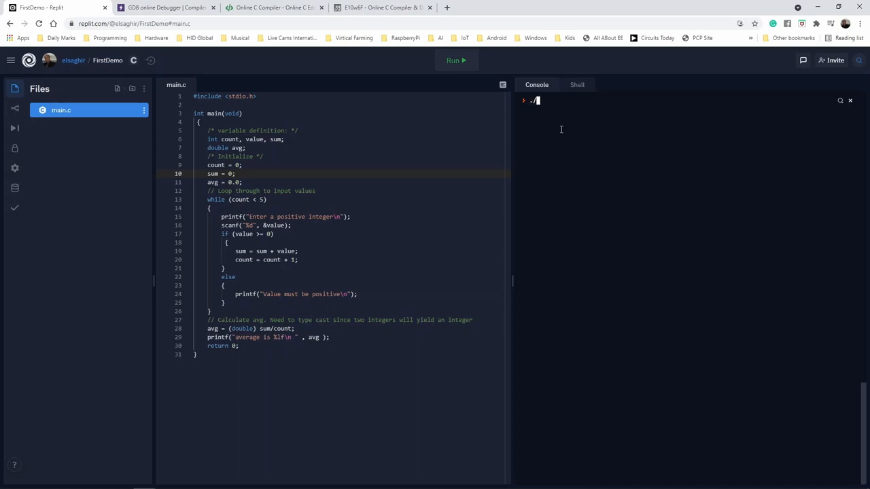
type("m")
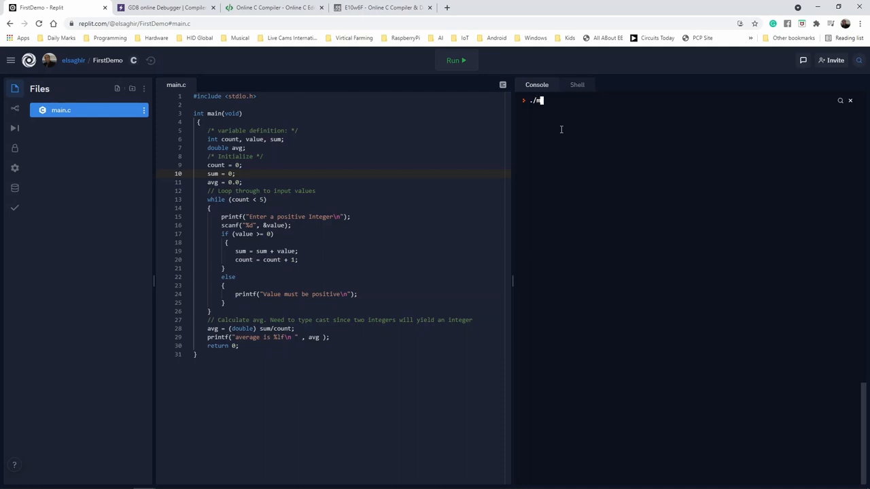
type("ain")
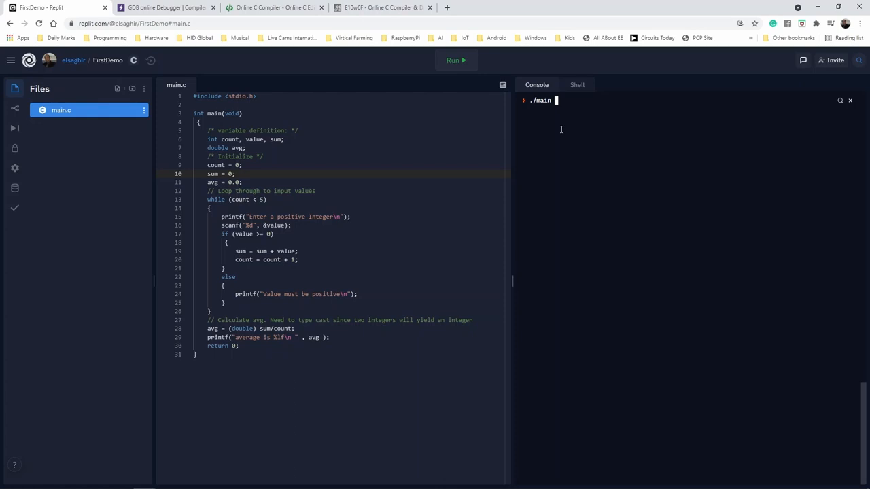
type("1")
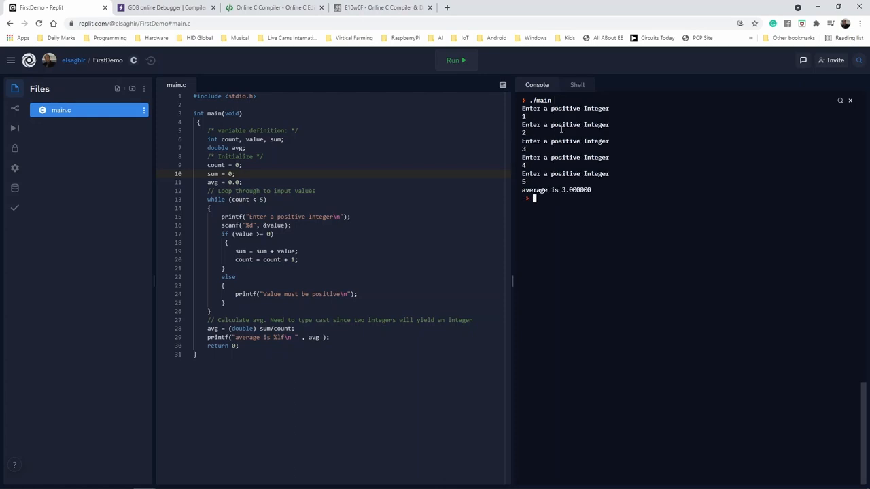
type("c")
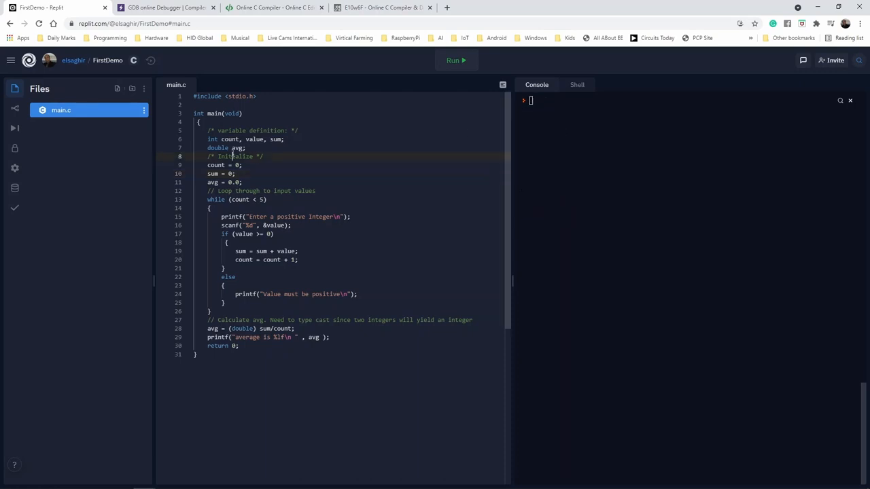
left_click(224, 166)
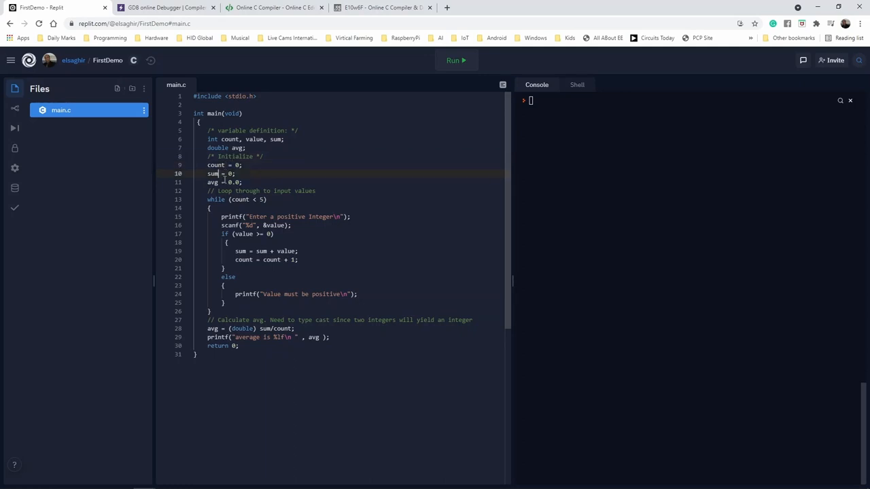
type("d")
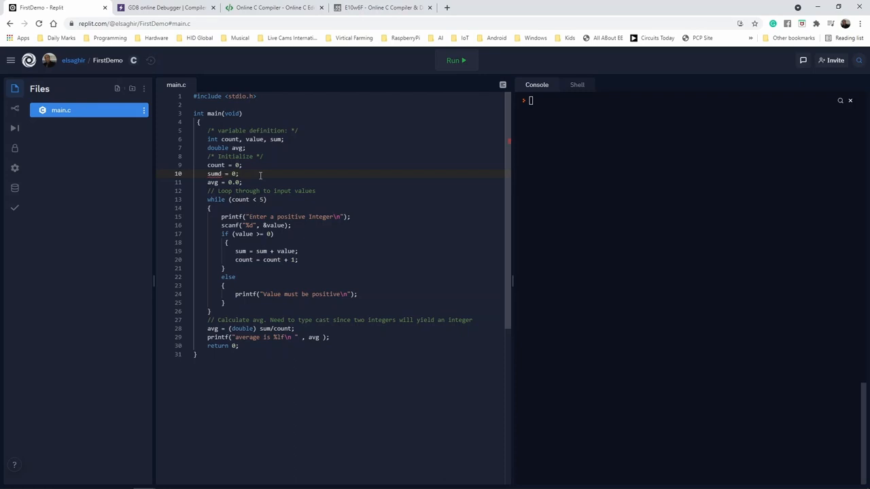
mouse_move(214, 174)
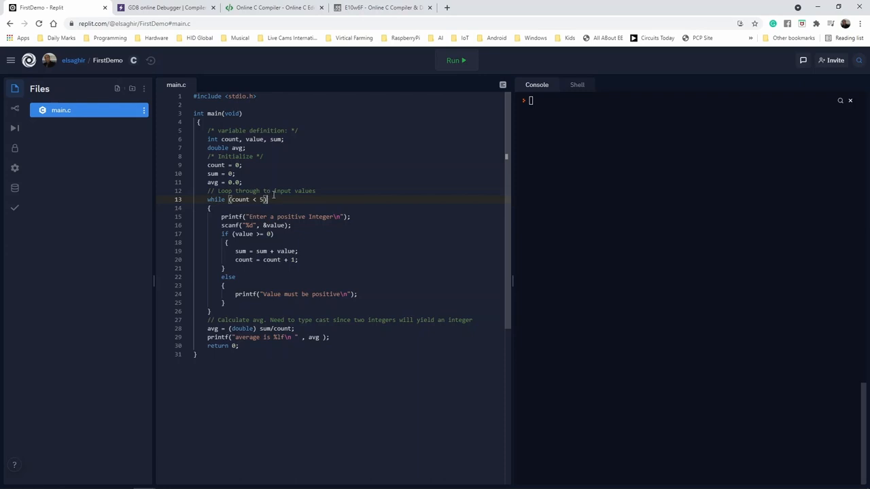
mouse_move(14, 128)
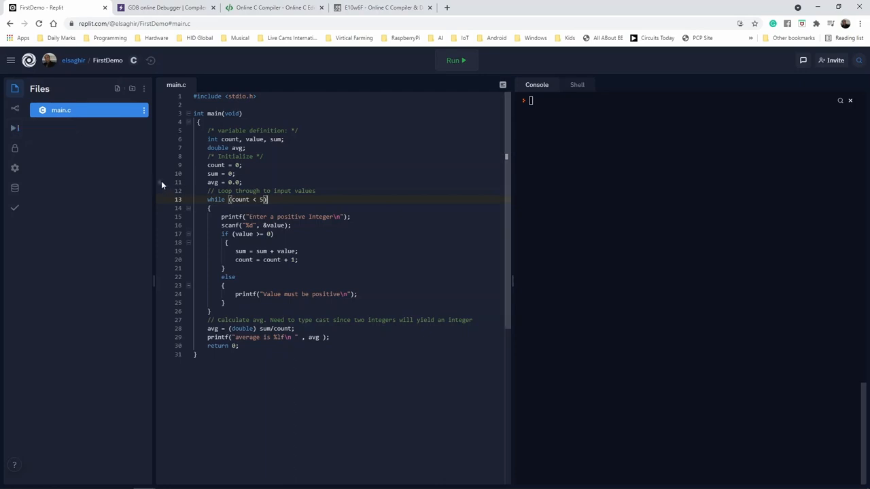
mouse_move(162, 237)
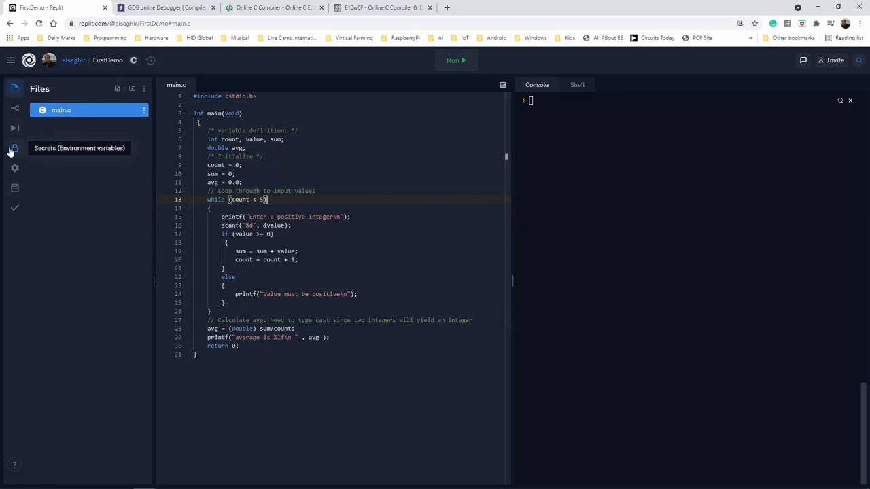
mouse_move(15, 128)
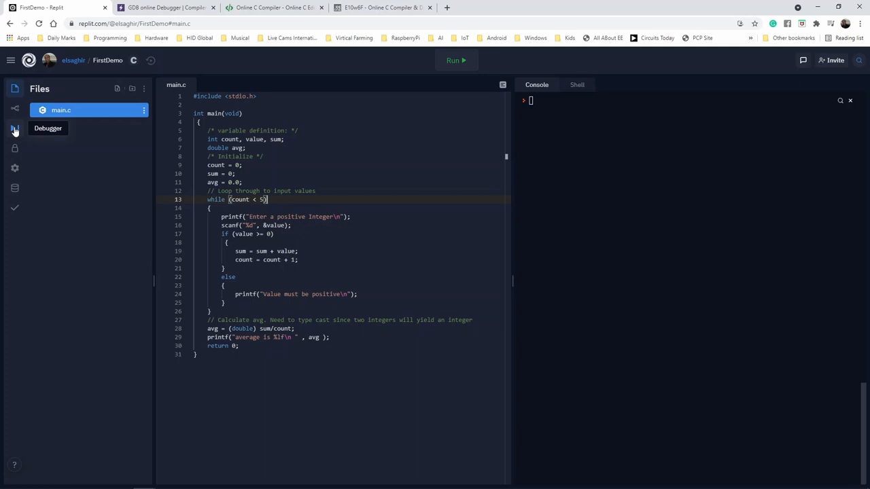
Show the Debugger pane and add a breakpoint on line 15 of main.c.
left_click(15, 127)
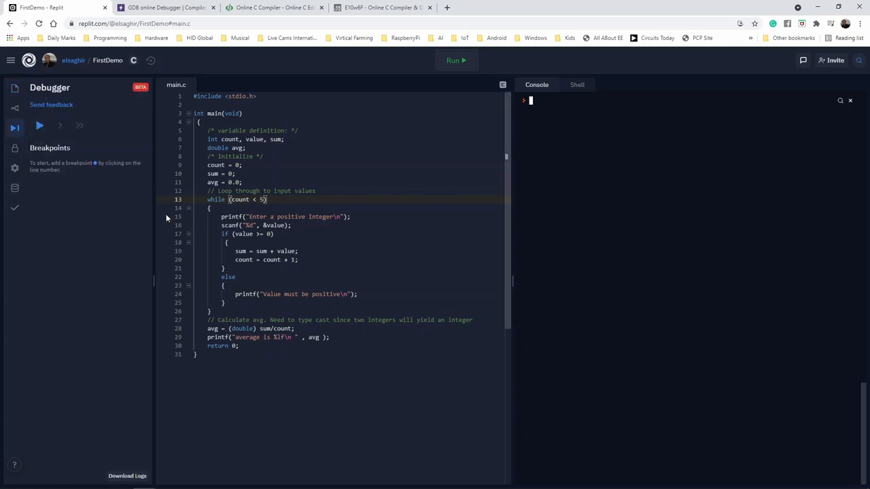
left_click(180, 216)
type("4")
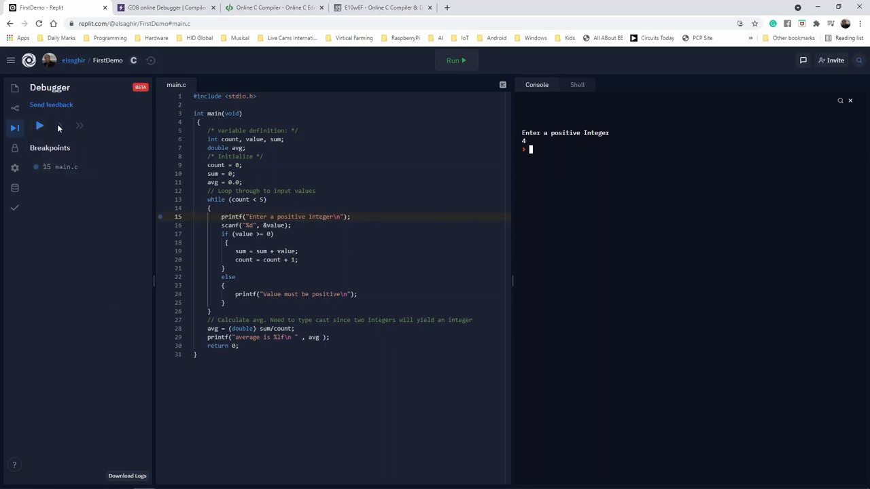
mouse_move(57, 128)
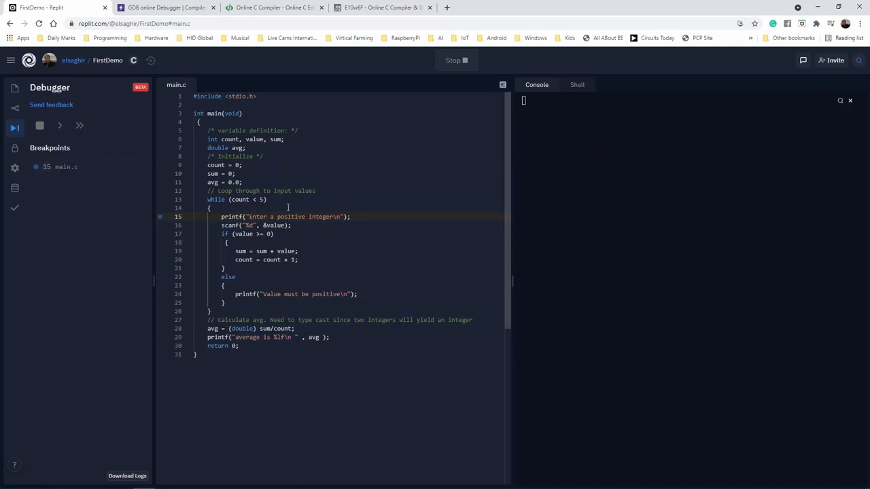
Continue to the line-15 breakpoint repeatedly, entering 2, 2 and 8 as count and sum update.
left_click(15, 128)
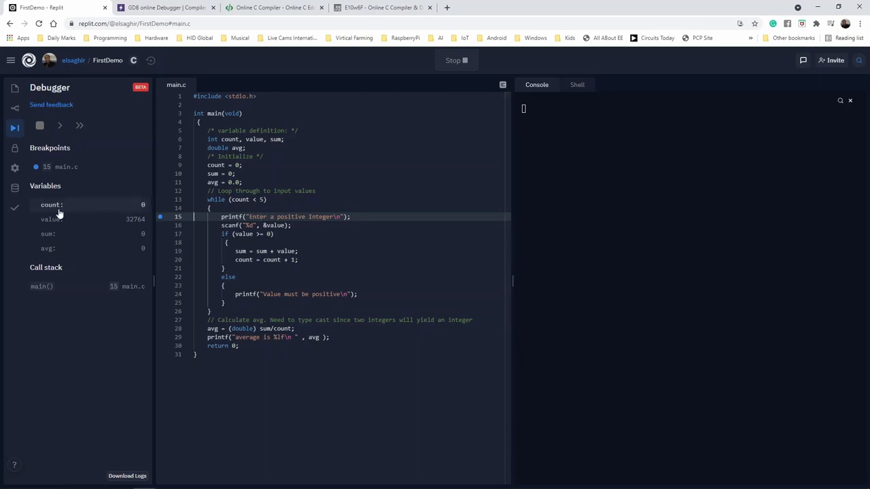
mouse_move(61, 226)
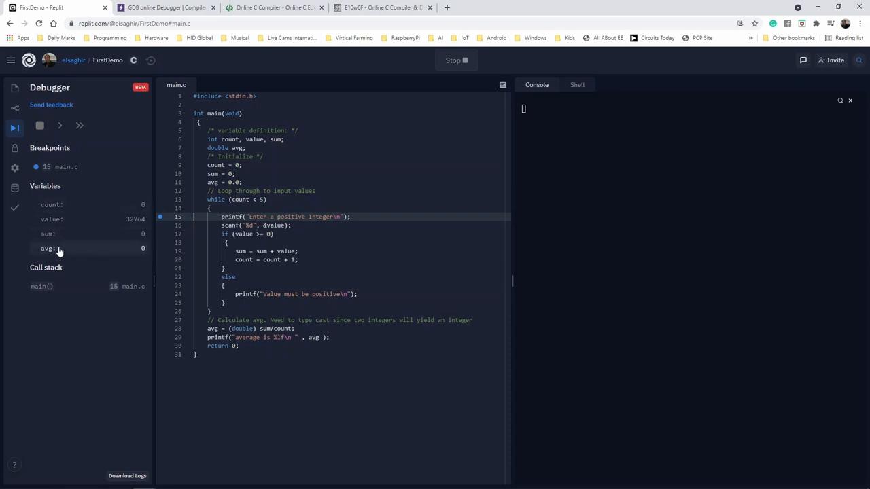
mouse_move(59, 125)
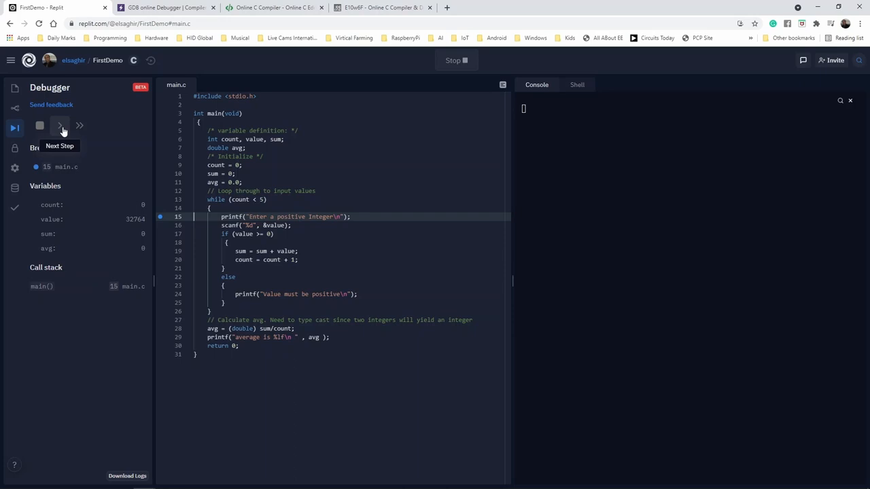
mouse_move(79, 125)
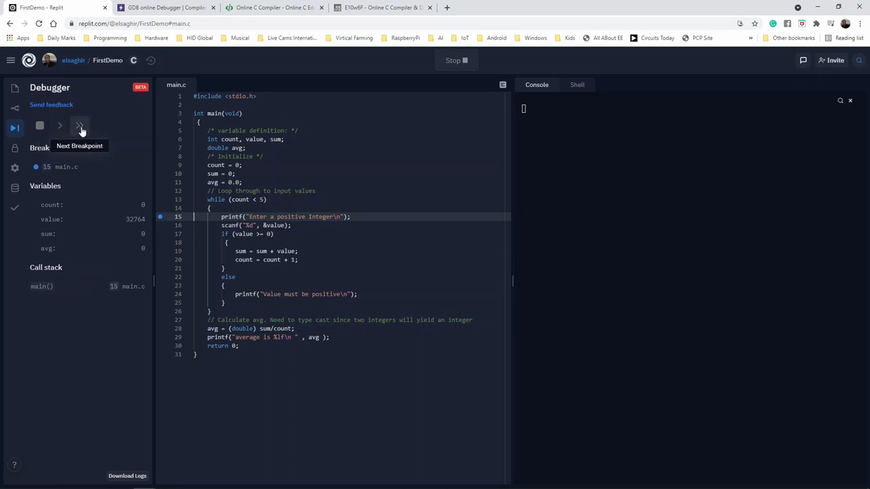
left_click(79, 125)
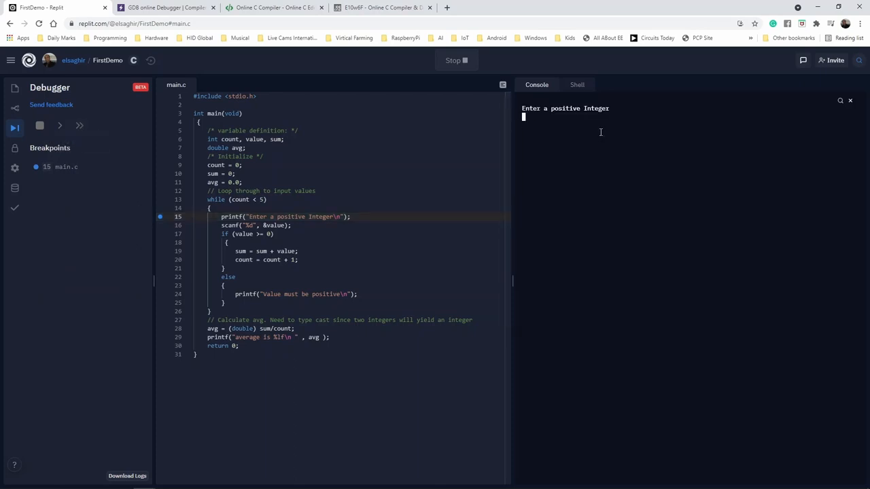
type("2")
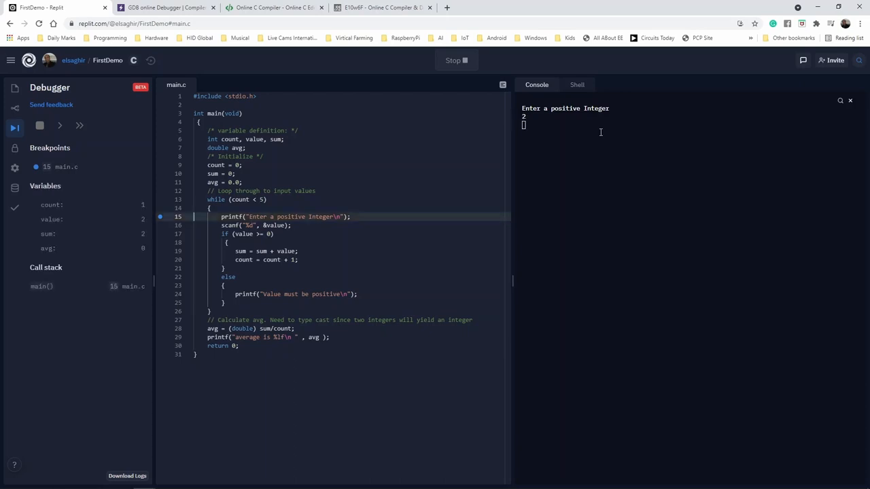
mouse_move(191, 193)
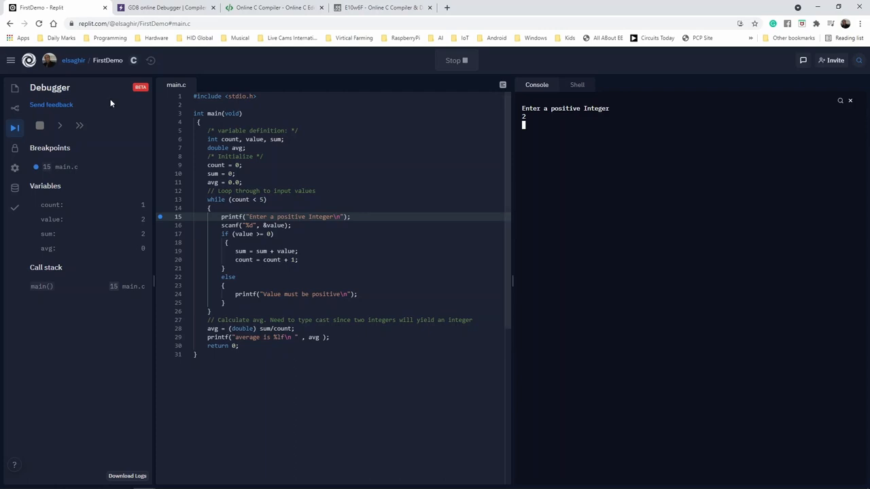
left_click(79, 125)
type("2")
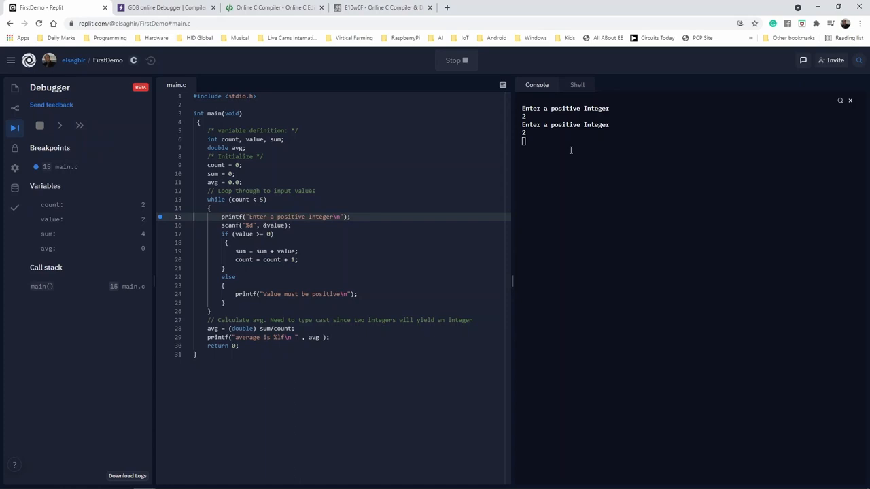
left_click(78, 125)
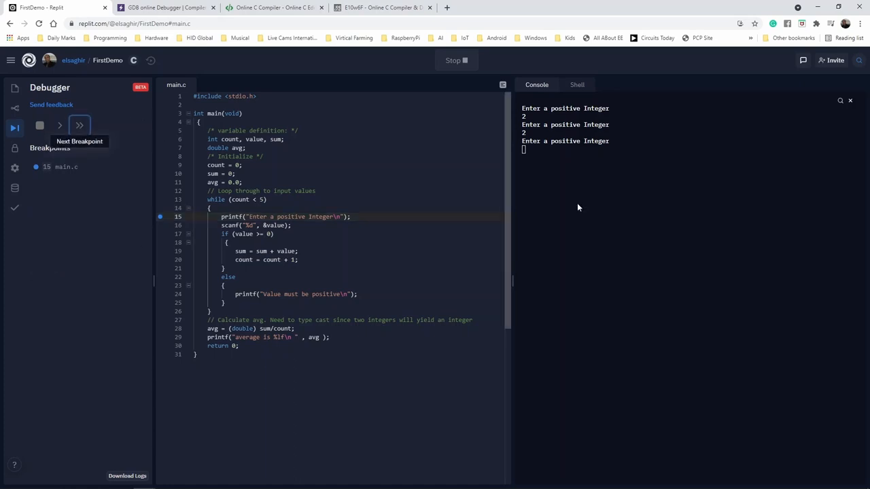
left_click(79, 125)
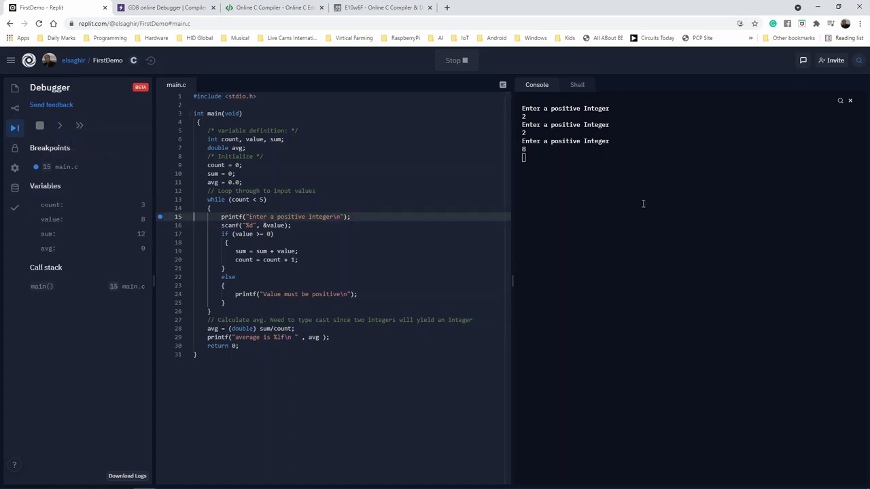
mouse_move(59, 125)
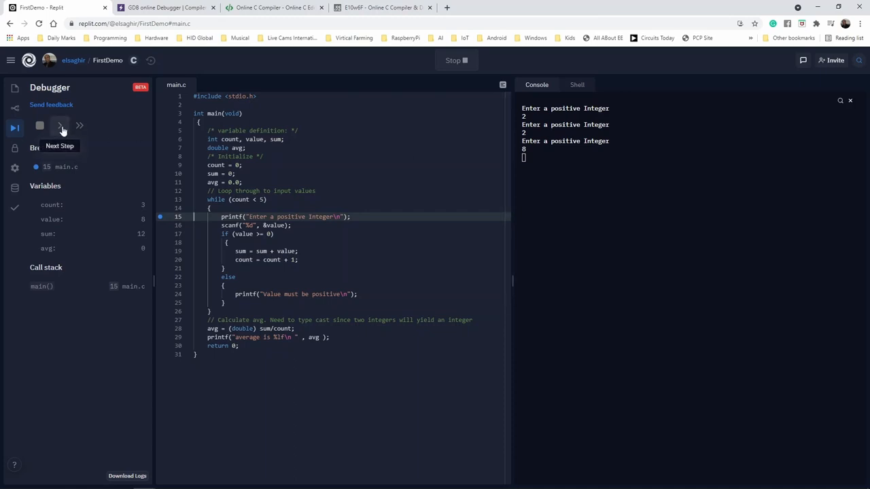
Step line by line back to line 15 reaching count 4 and sum 19, then stop the debugger.
left_click(60, 125)
type("7")
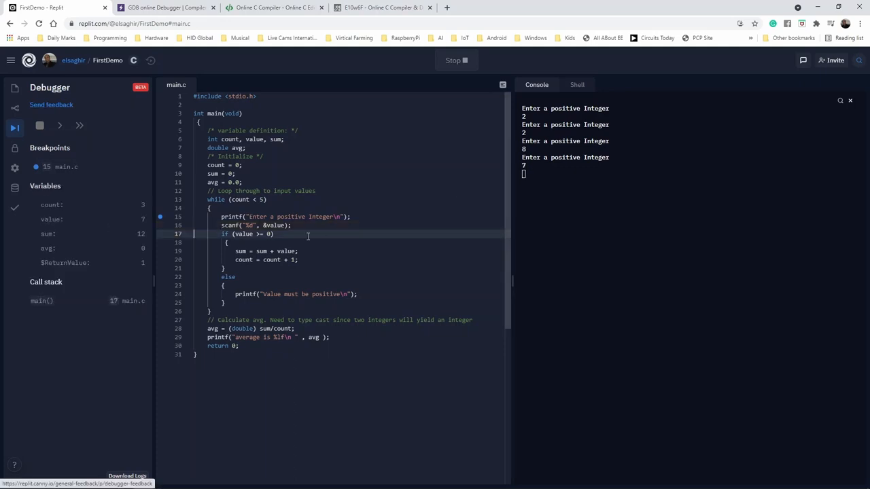
left_click(60, 125)
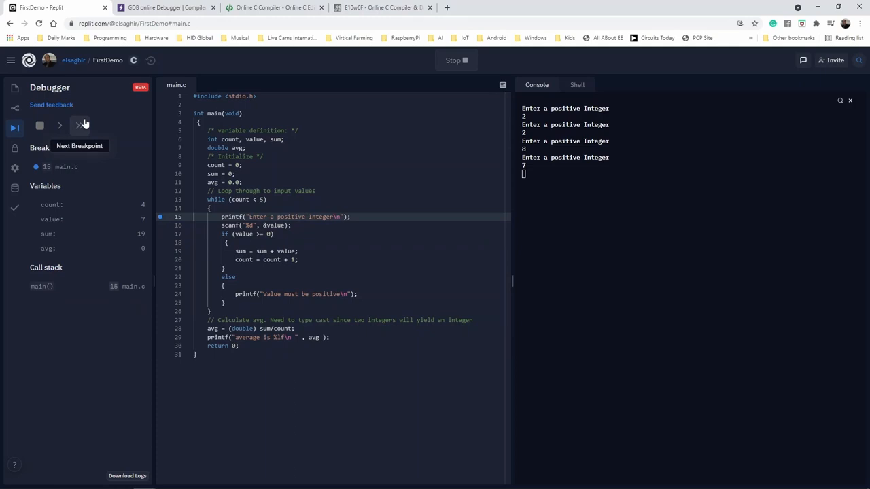
left_click(60, 125)
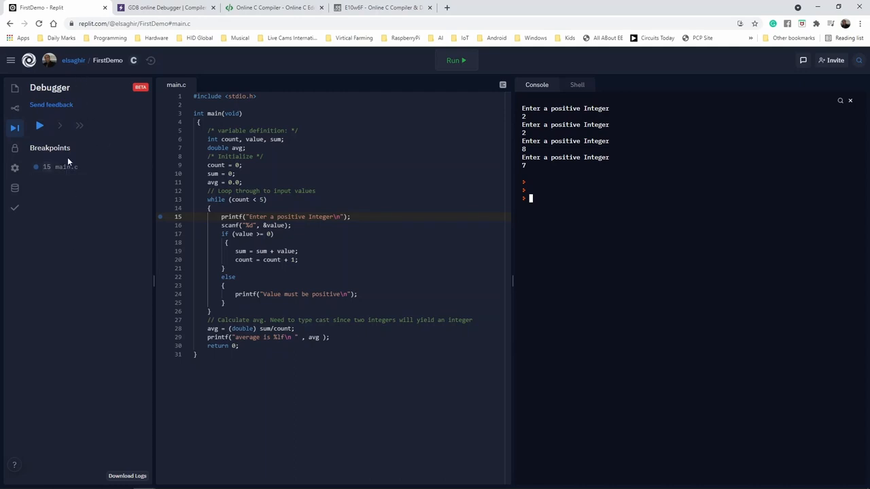
Collapse the Debugger pane and show the Files pane listing main.c.
left_click(15, 128)
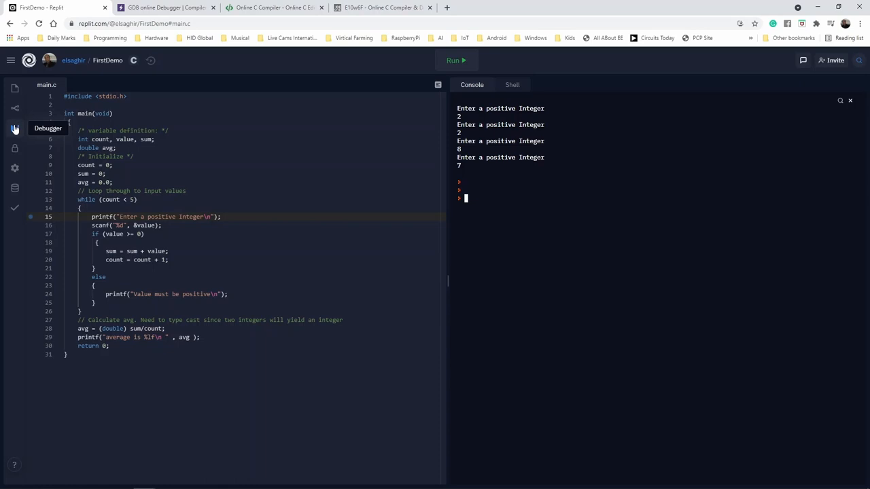
mouse_move(15, 89)
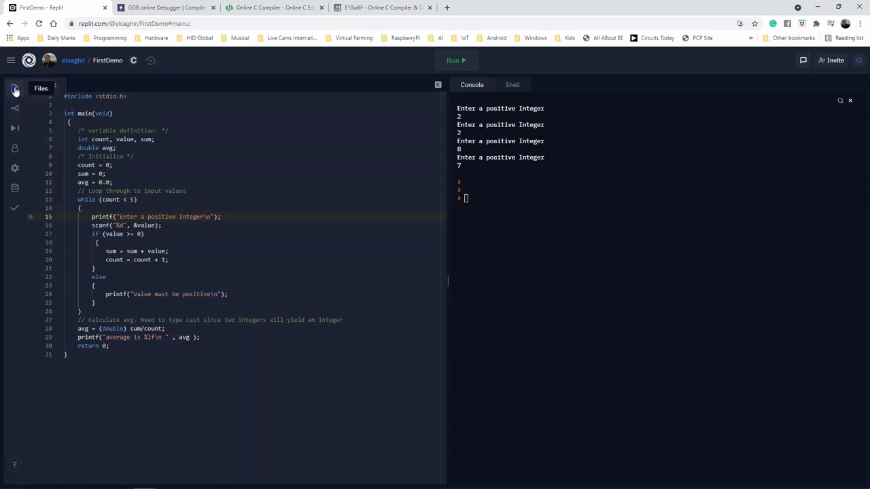
left_click(15, 90)
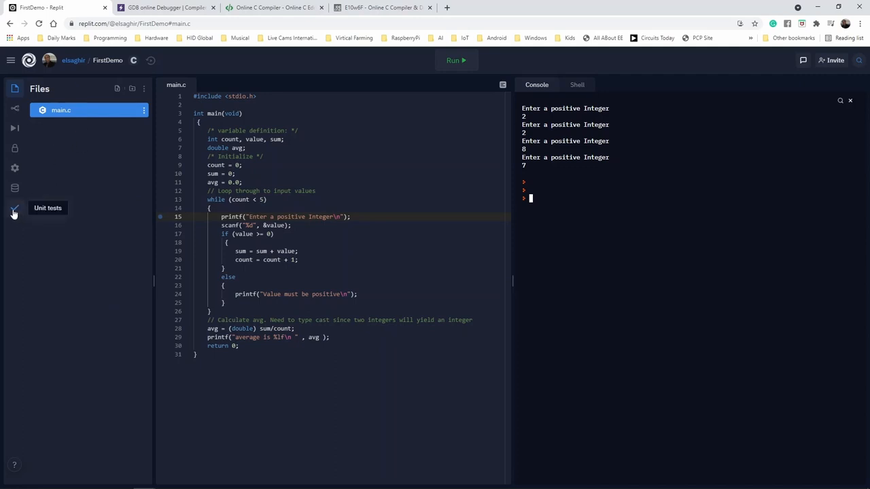
mouse_move(15, 169)
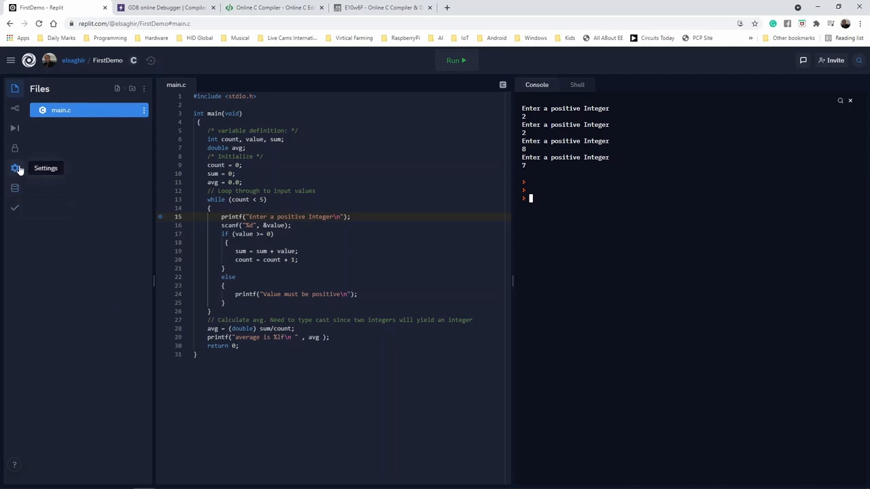
mouse_move(13, 127)
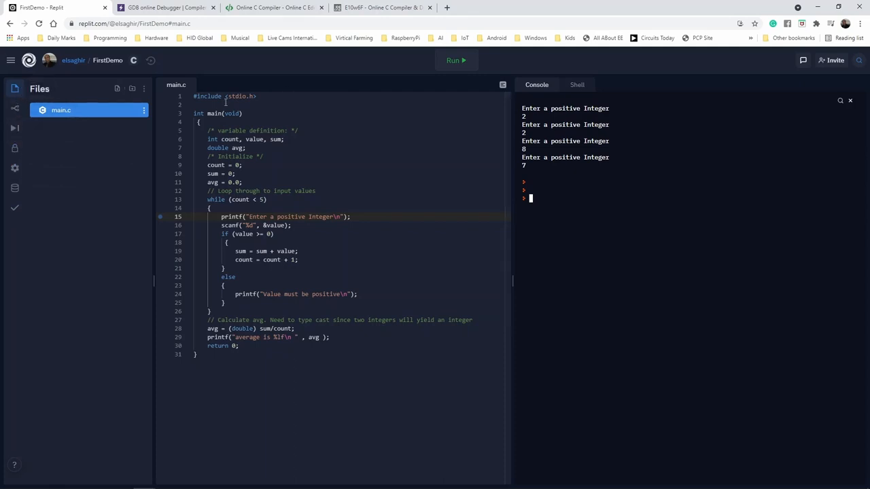
mouse_move(117, 90)
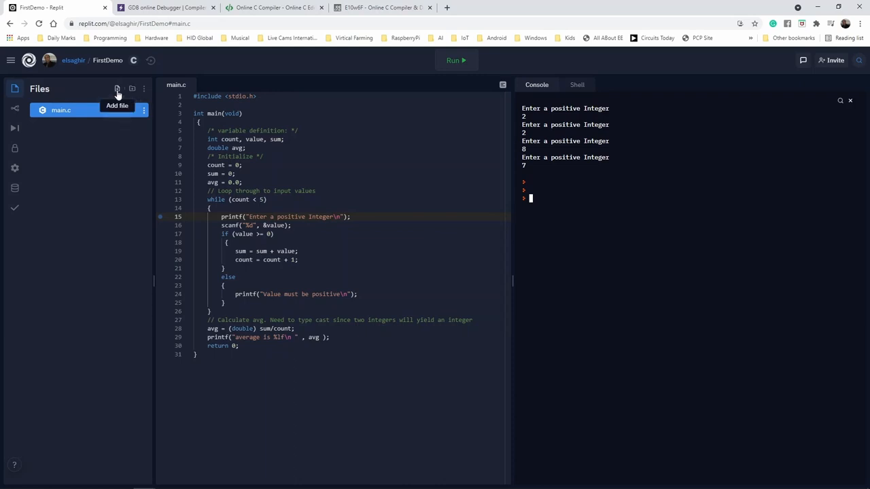
mouse_move(133, 89)
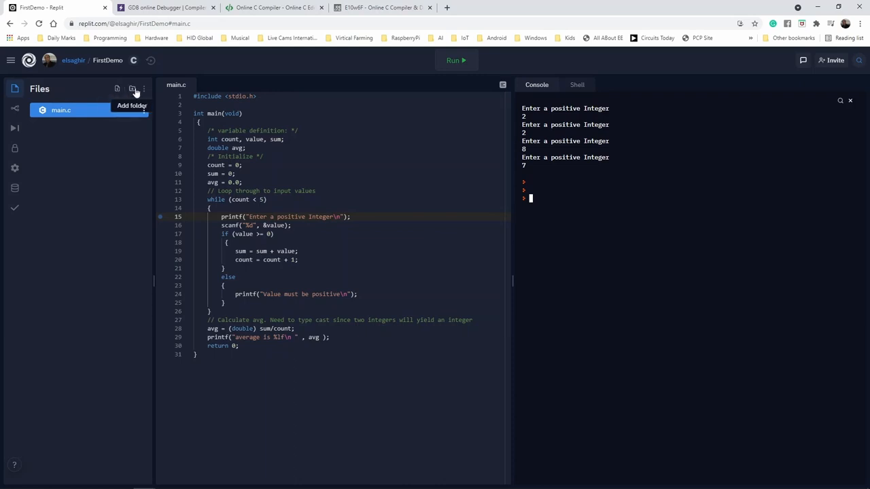